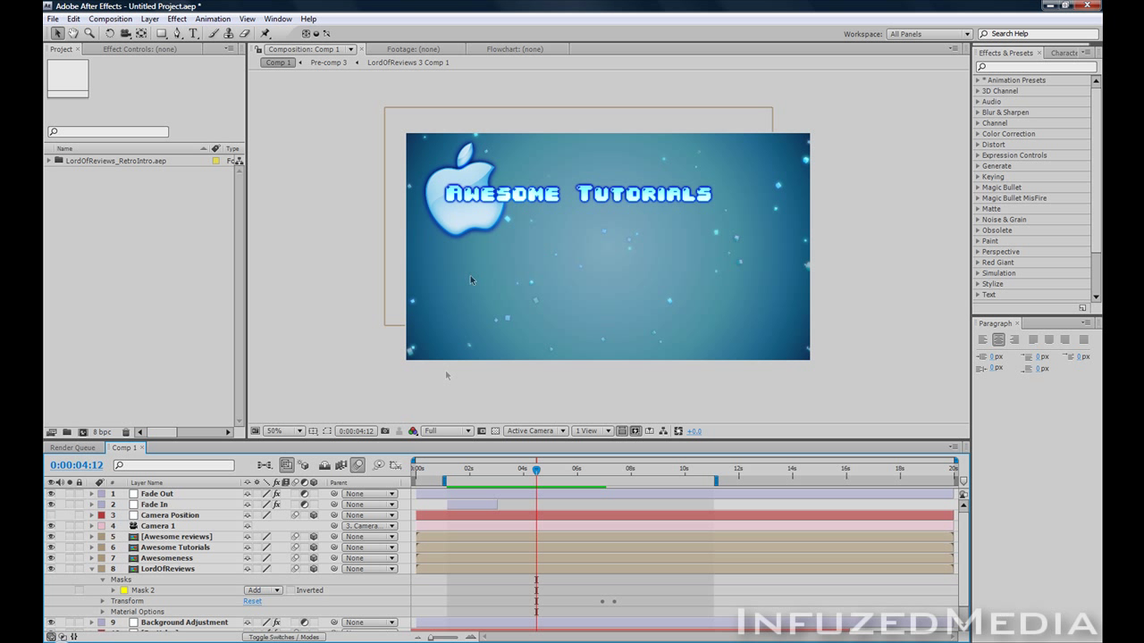
{"action": "mouse_move", "coordinate": [511, 221]}
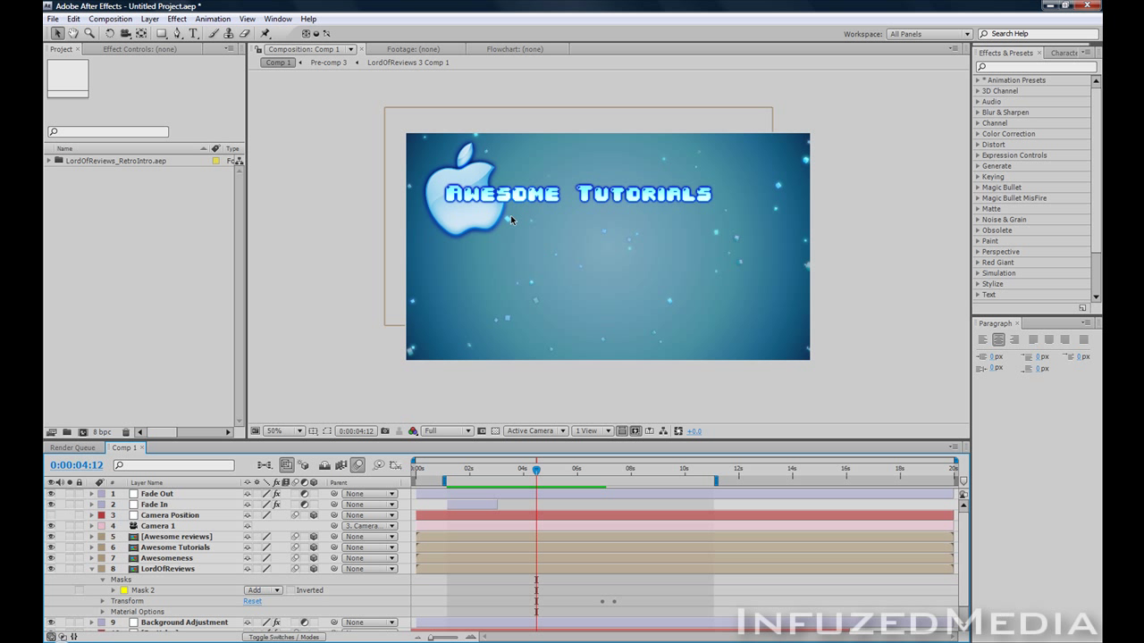
{"action": "mouse_move", "coordinate": [506, 294]}
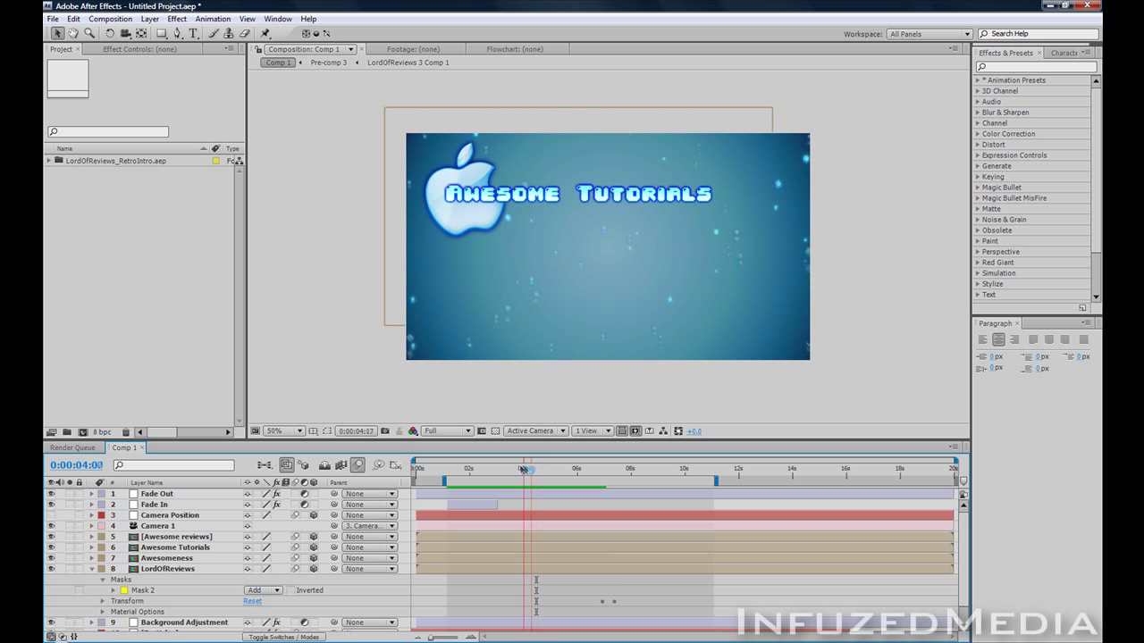
Scrub the intro preview forward to the Awesomeness title.
{"action": "left_click", "coordinate": [478, 468]}
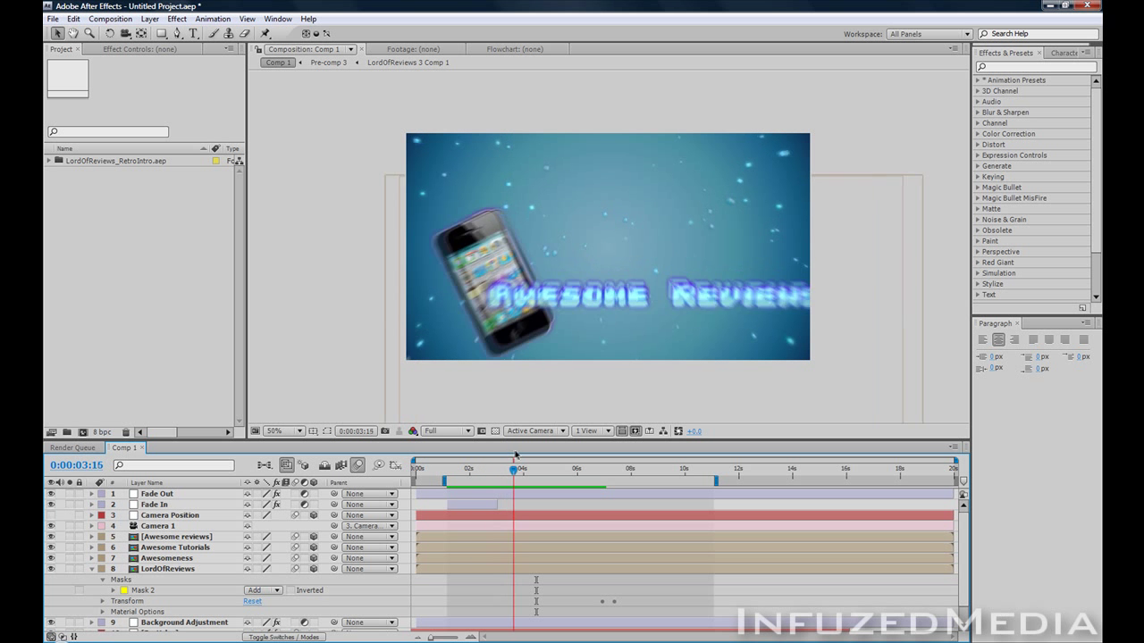
{"action": "left_click_drag", "start_coordinate": [513, 467], "coordinate": [548, 467]}
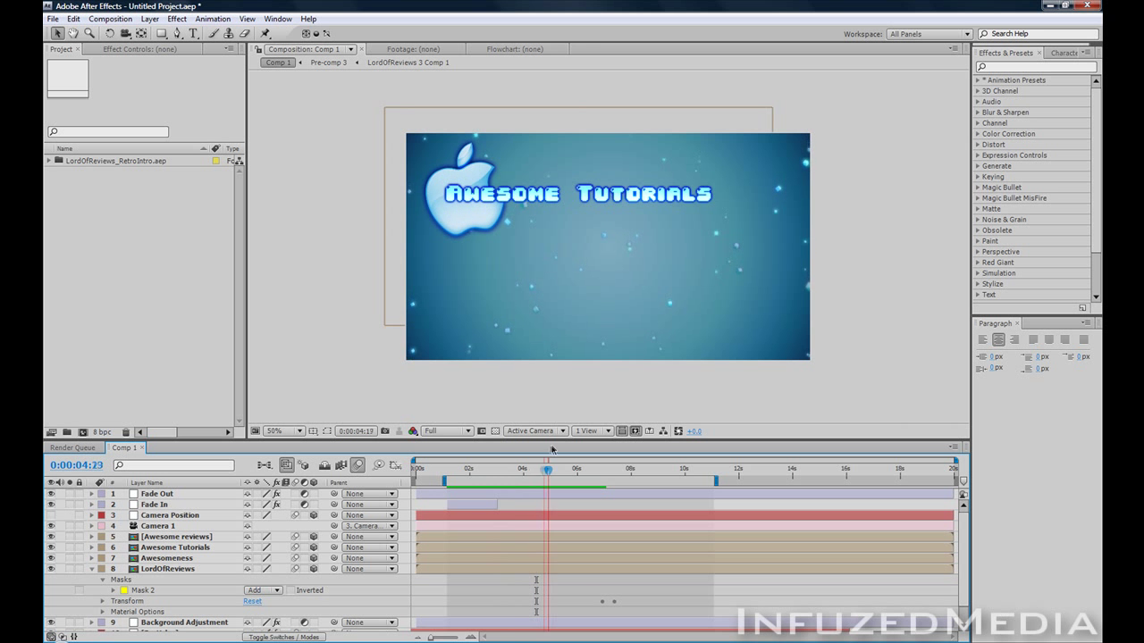
{"action": "left_click_drag", "start_coordinate": [547, 468], "coordinate": [586, 468]}
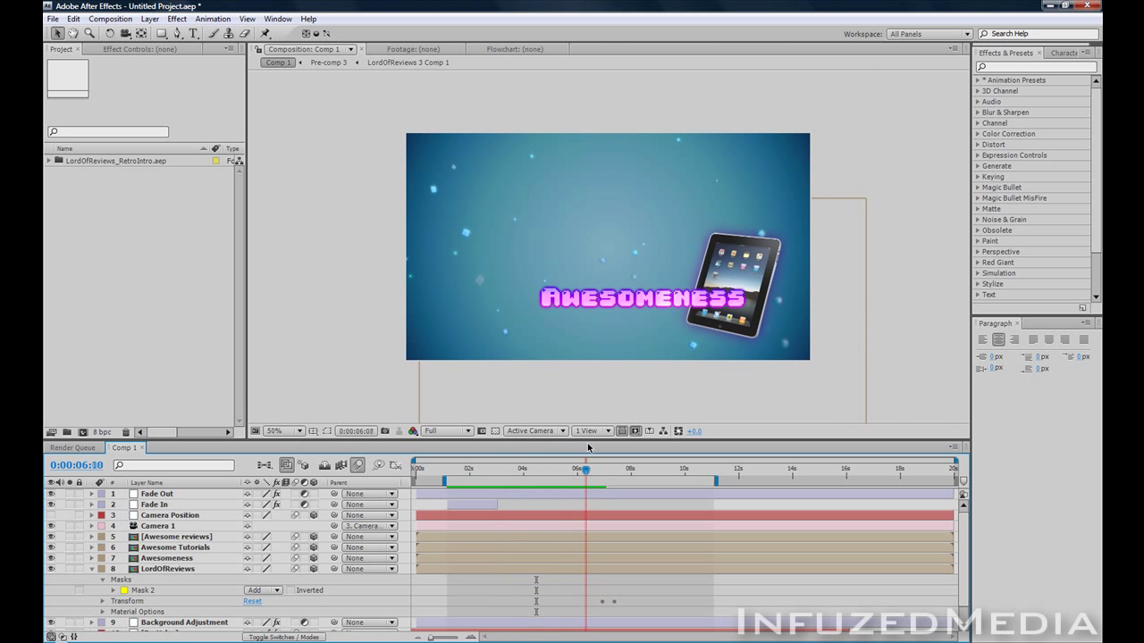
Create a new HDV 720 25 composition named Tutorial, lasting 10 seconds.
{"action": "left_click", "coordinate": [110, 18]}
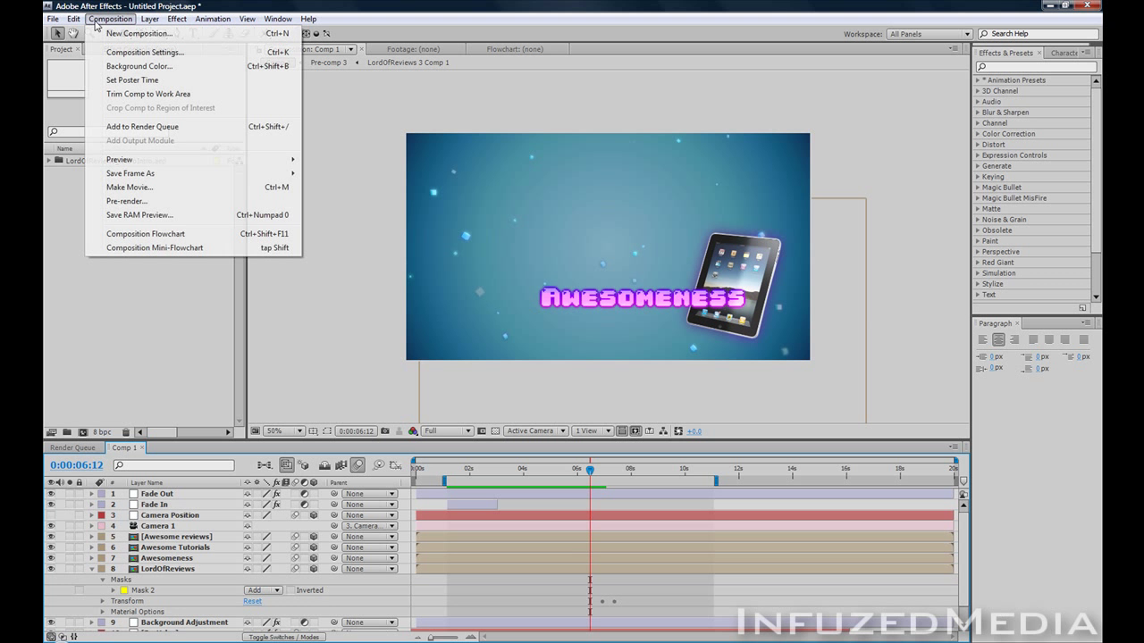
{"action": "left_click", "coordinate": [143, 51]}
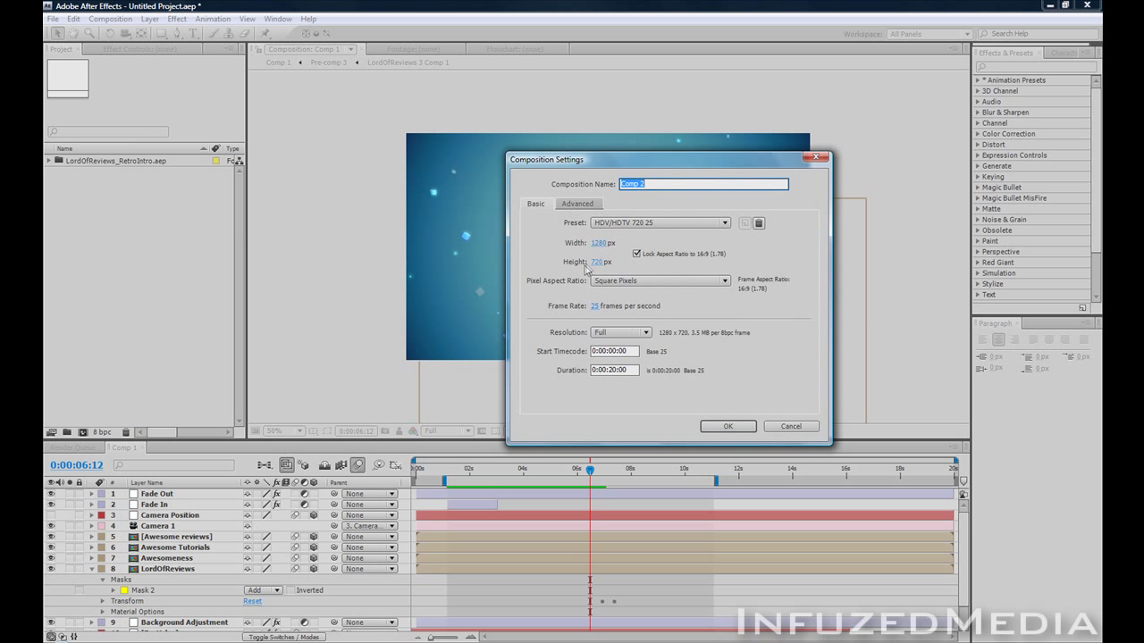
{"action": "mouse_move", "coordinate": [697, 374]}
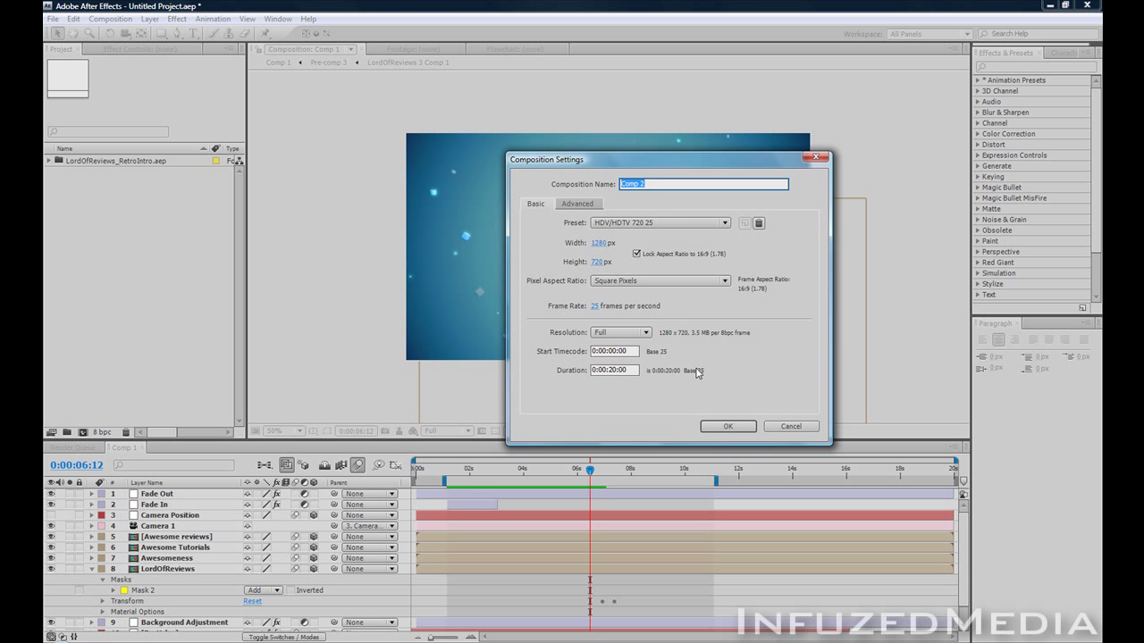
{"action": "type", "text": "Tutori"}
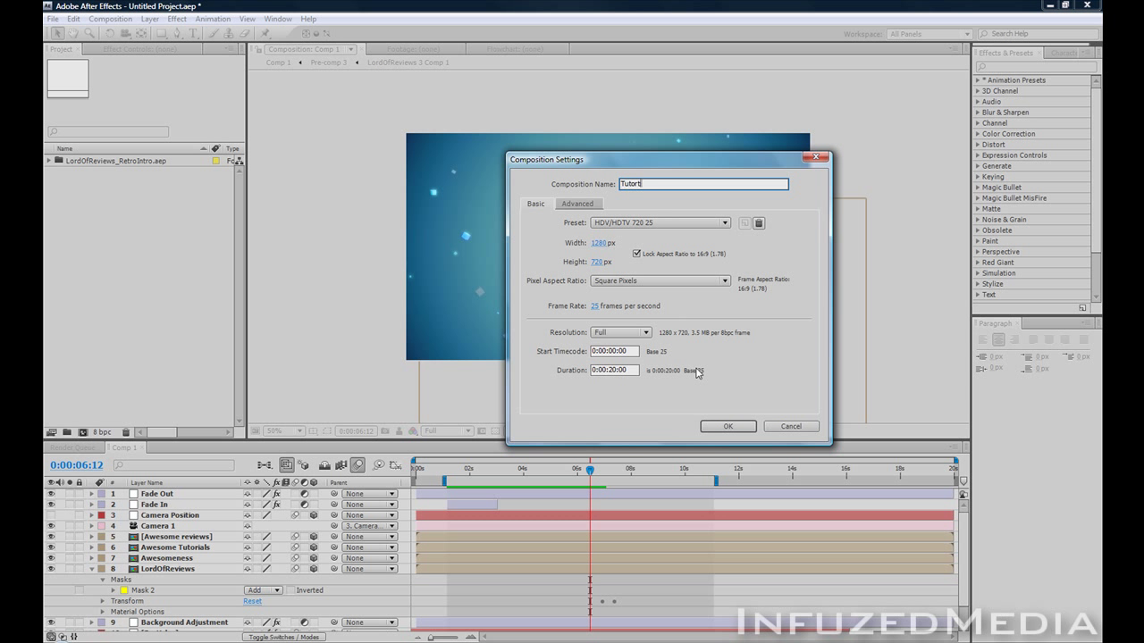
{"action": "type", "text": "al"}
{"action": "left_click", "coordinate": [615, 370]}
{"action": "type", "text": "1"}
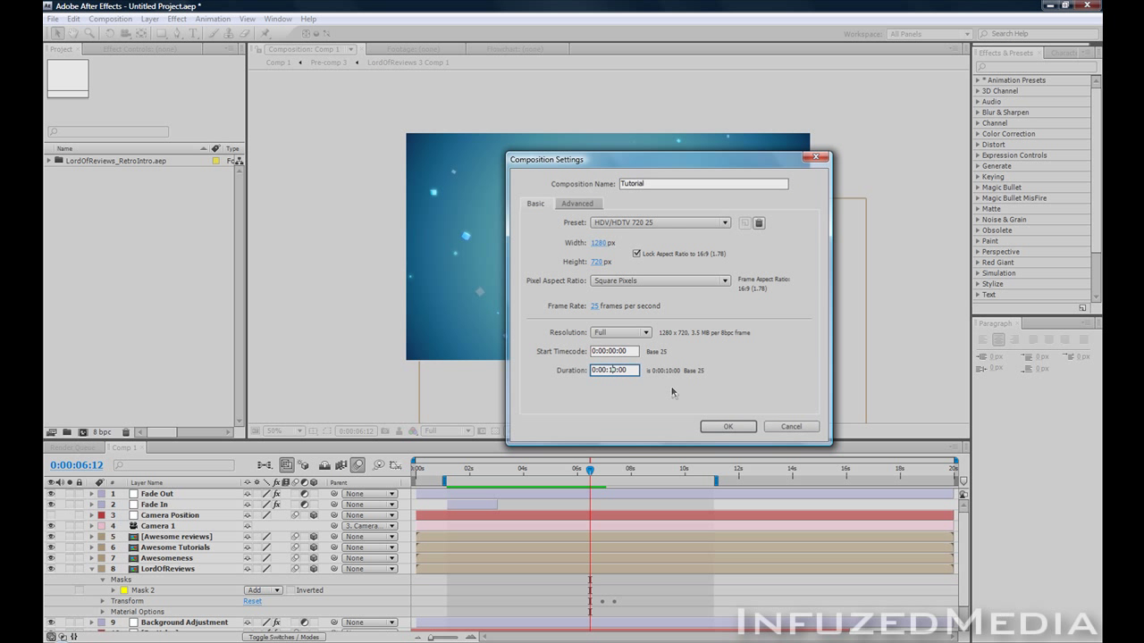
{"action": "left_click", "coordinate": [727, 426]}
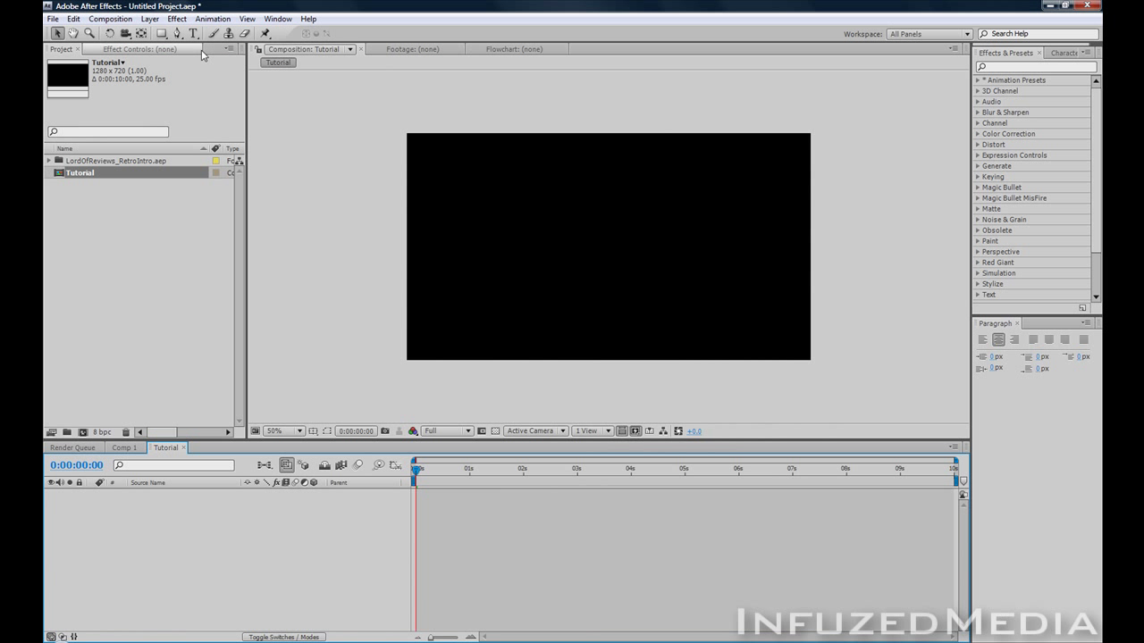
{"action": "mouse_move", "coordinate": [190, 49]}
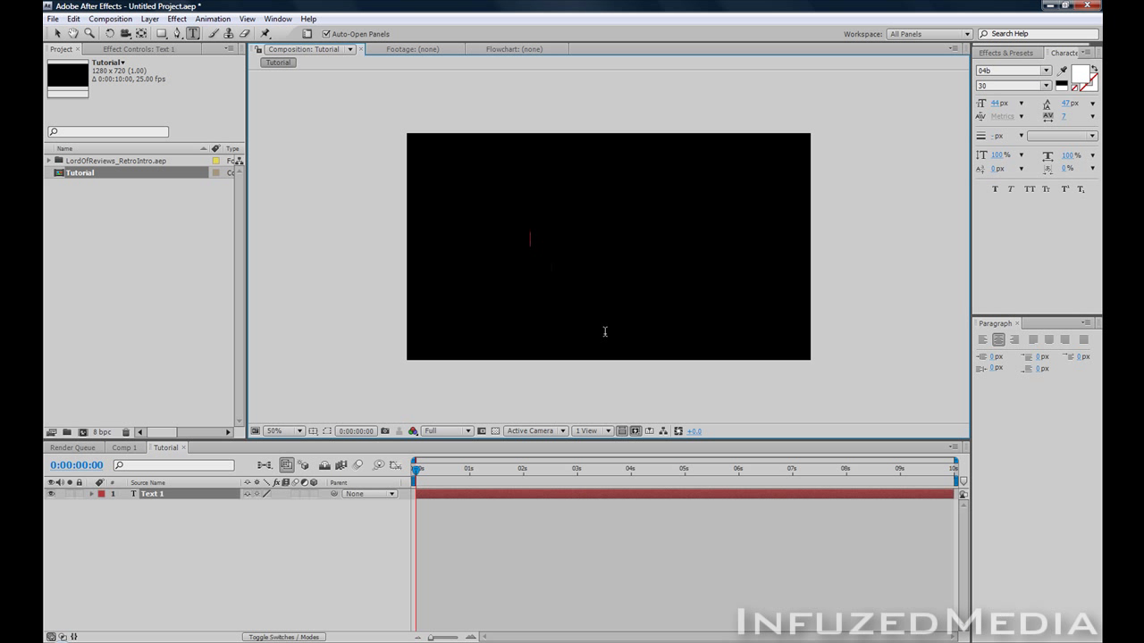
Type 'Glossy Tutorial' and centre it using the Title/Action Safe guides, then hide them.
{"action": "type", "text": "Glossy Tutorial"}
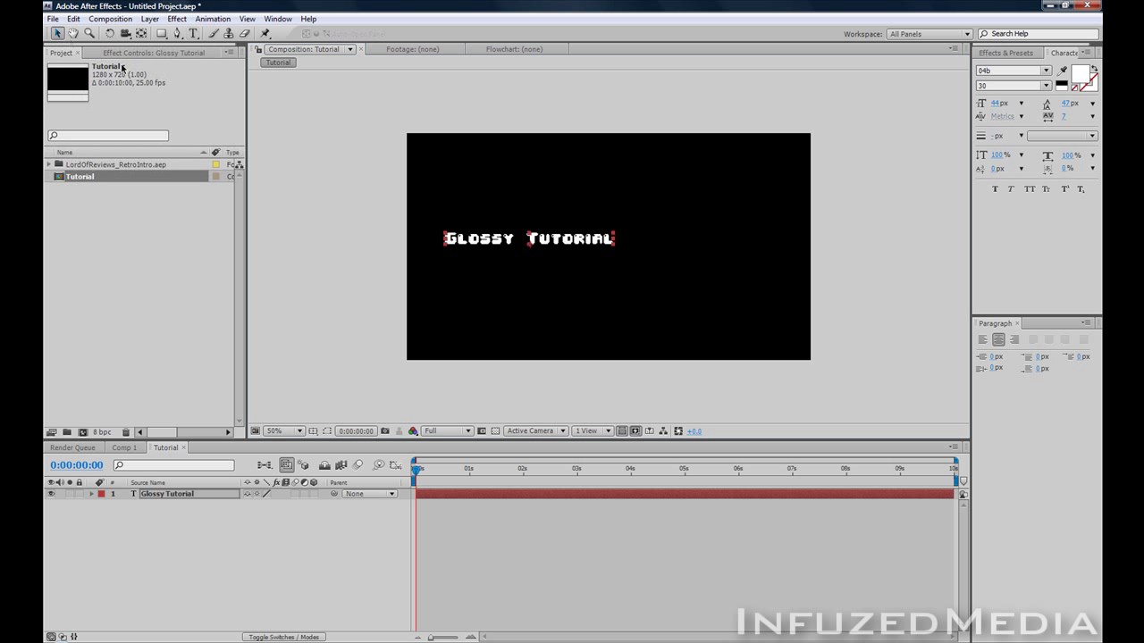
{"action": "left_click", "coordinate": [313, 430]}
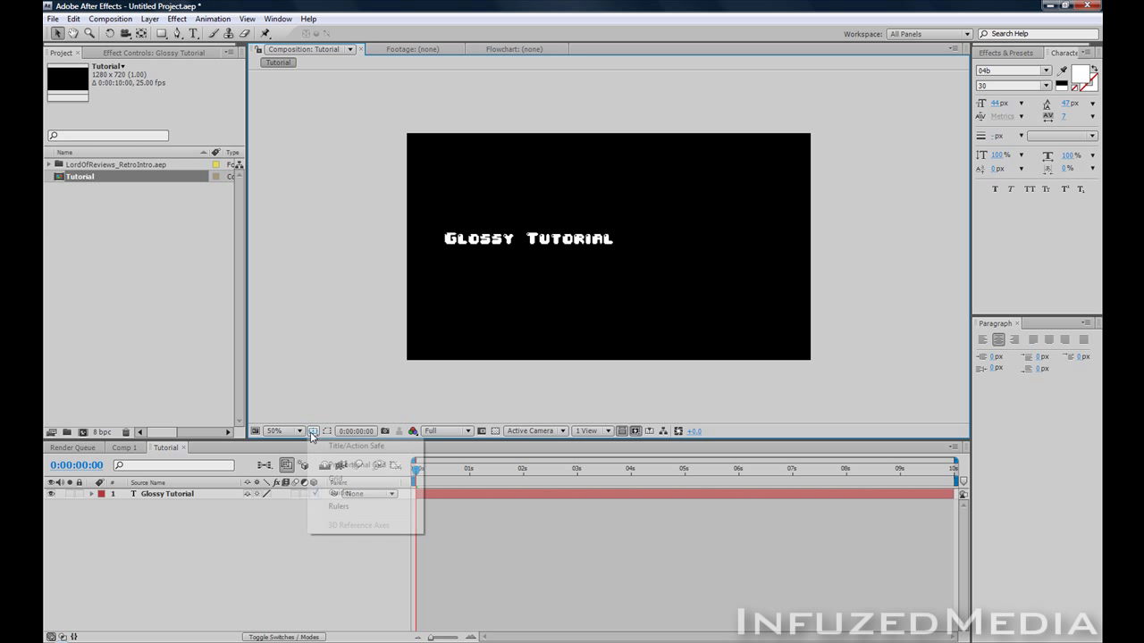
{"action": "left_click", "coordinate": [356, 445]}
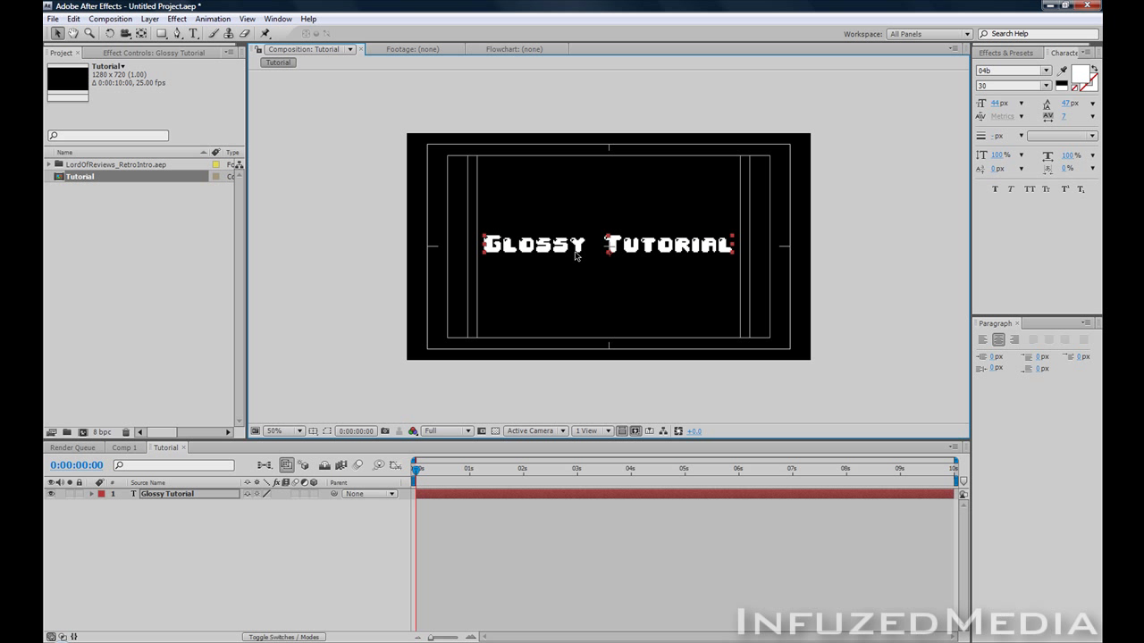
{"action": "left_click", "coordinate": [387, 276]}
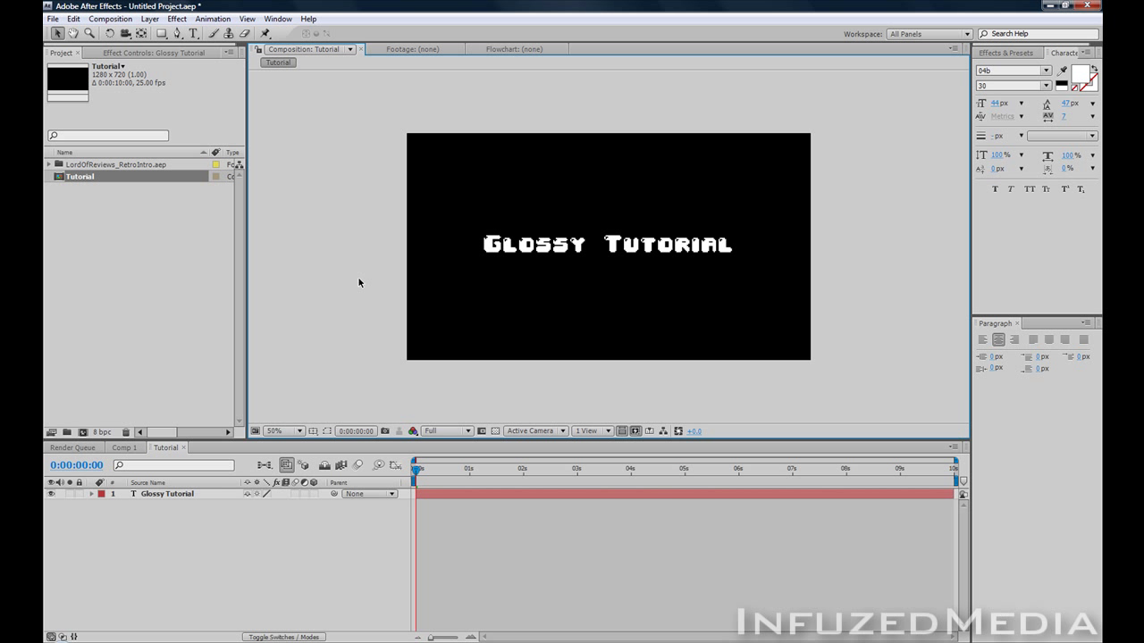
{"action": "left_click", "coordinate": [282, 431]}
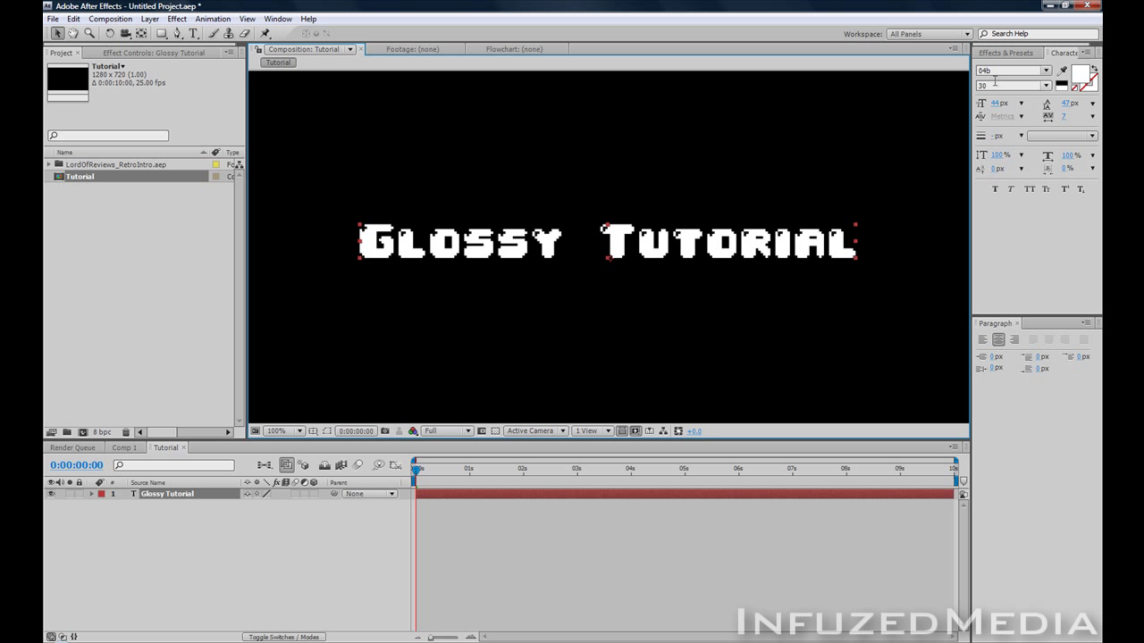
{"action": "mouse_move", "coordinate": [766, 166]}
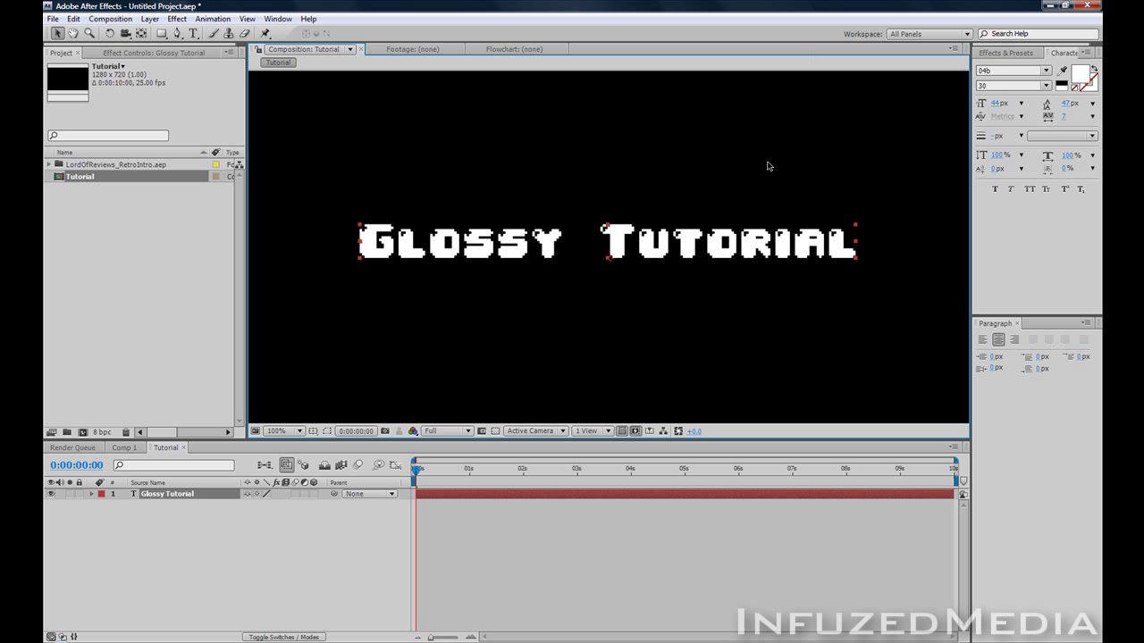
{"action": "left_click", "coordinate": [281, 430]}
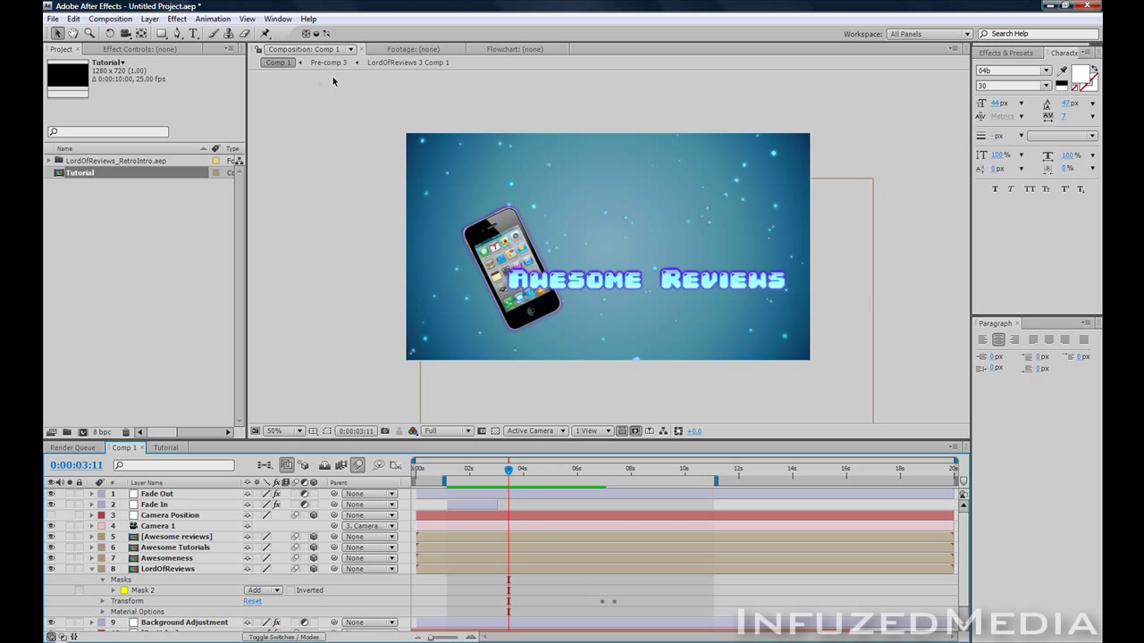
{"action": "left_click", "coordinate": [165, 448]}
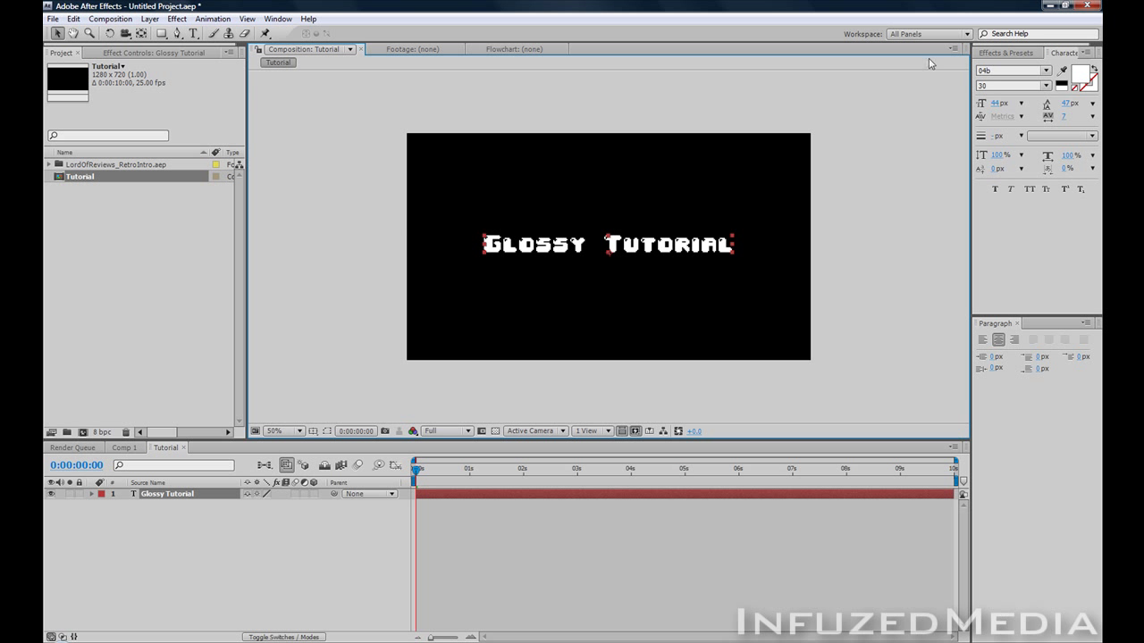
Apply Ramp to the title and pull its start and end points in around the text.
{"action": "type", "text": "ramp"}
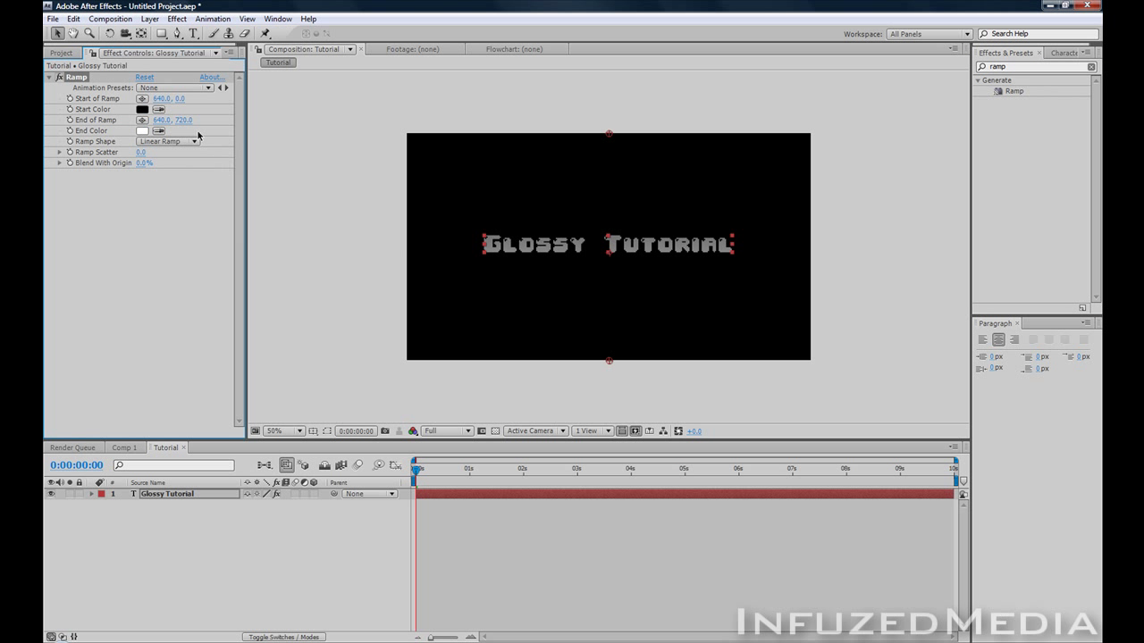
{"action": "left_click_drag", "start_coordinate": [608, 134], "coordinate": [609, 146]}
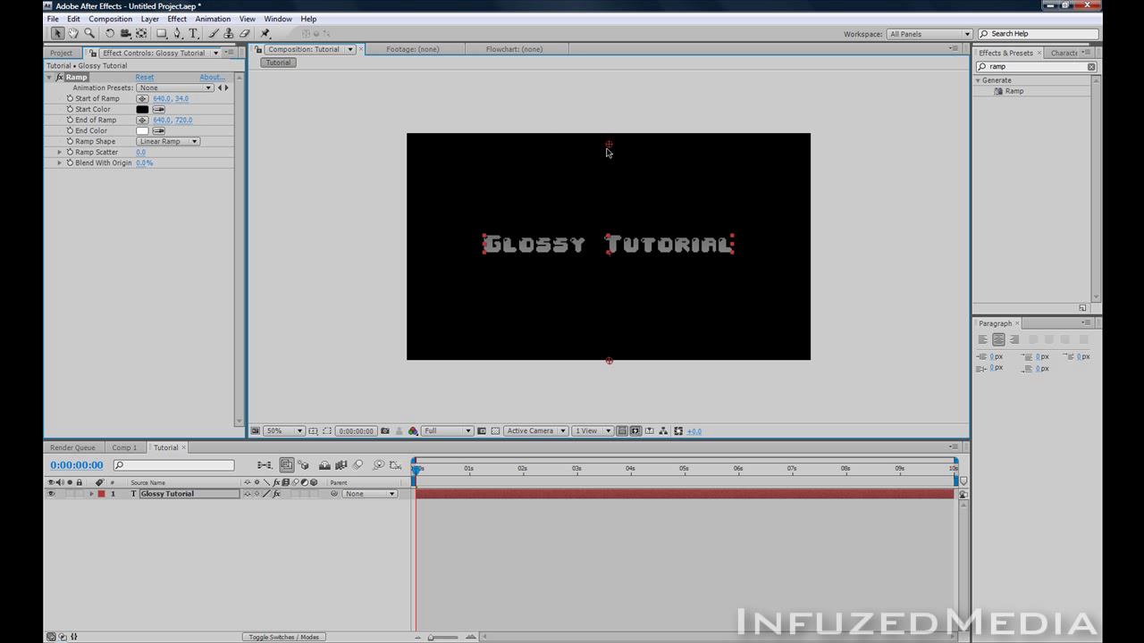
{"action": "left_click_drag", "start_coordinate": [608, 145], "coordinate": [609, 180]}
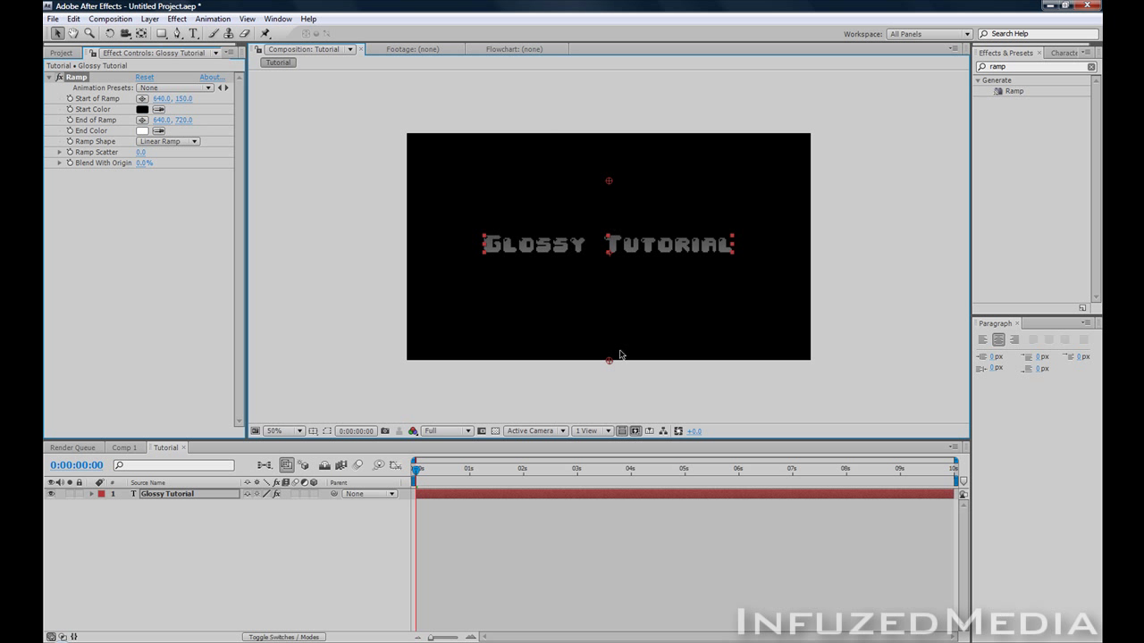
{"action": "left_click_drag", "start_coordinate": [608, 362], "coordinate": [609, 284]}
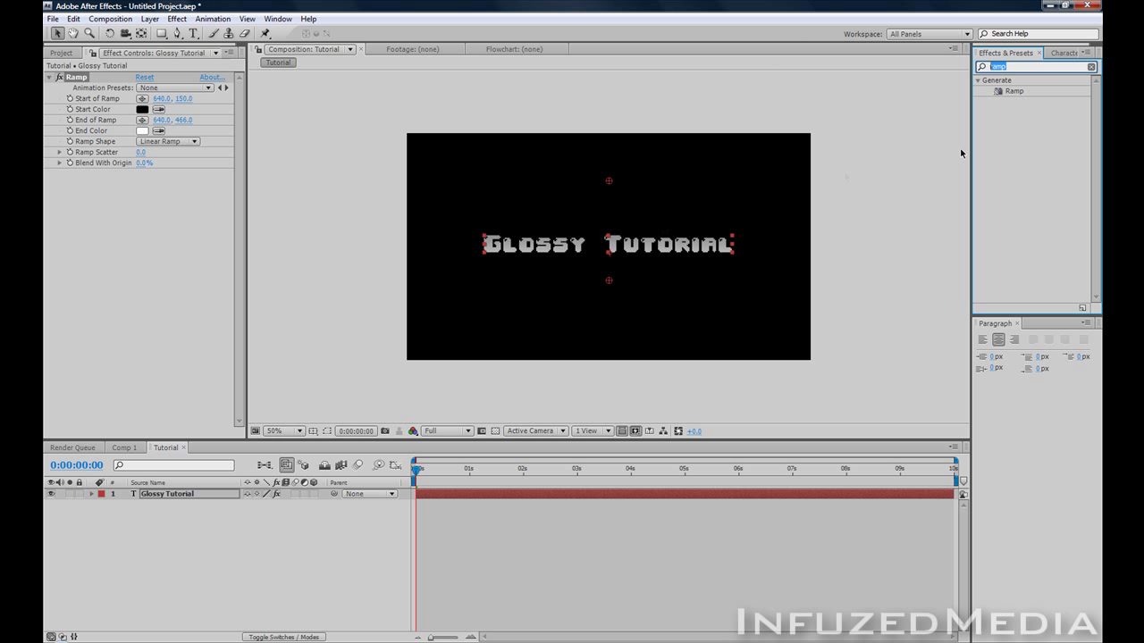
Apply Tint to the title with Map Black To set to dark blue 00356C.
{"action": "type", "text": "tint"}
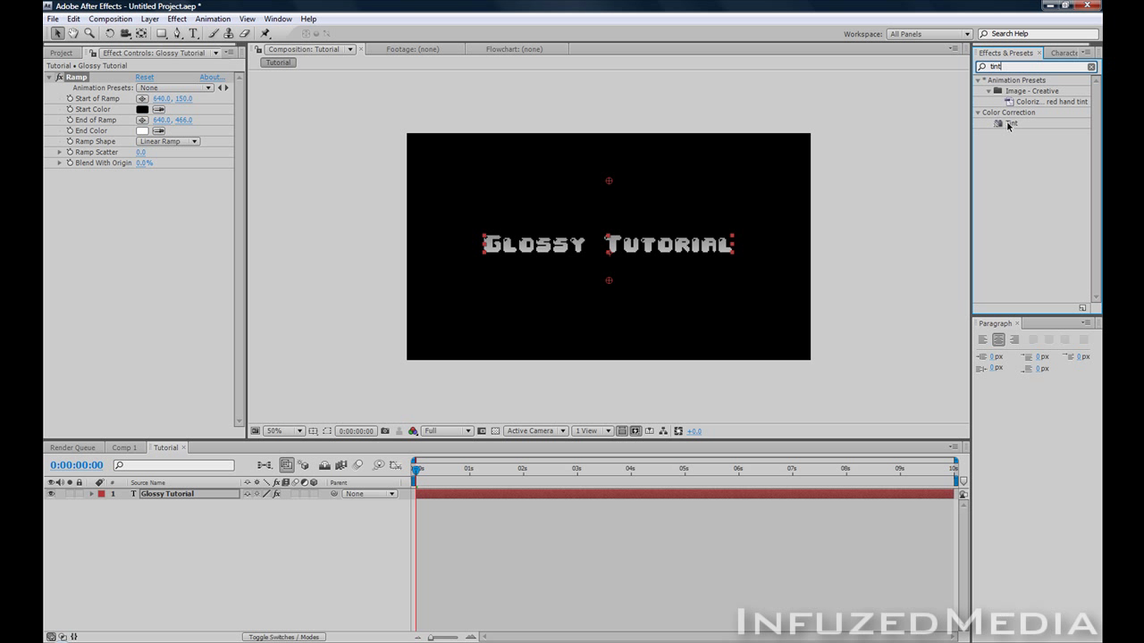
{"action": "double_click", "coordinate": [1009, 123]}
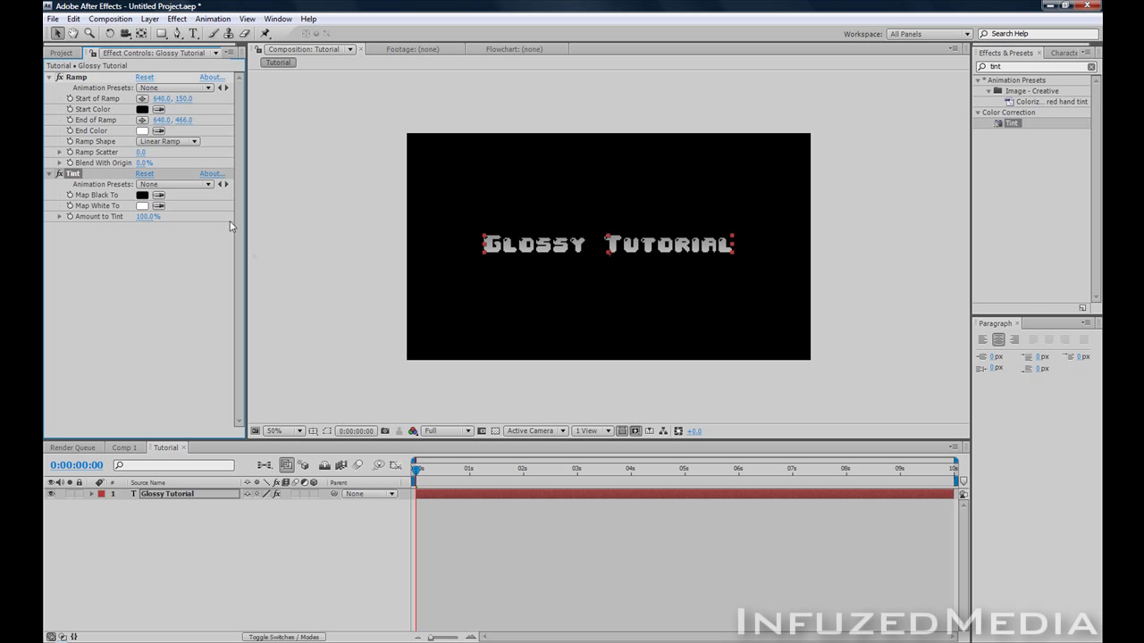
{"action": "left_click", "coordinate": [142, 195]}
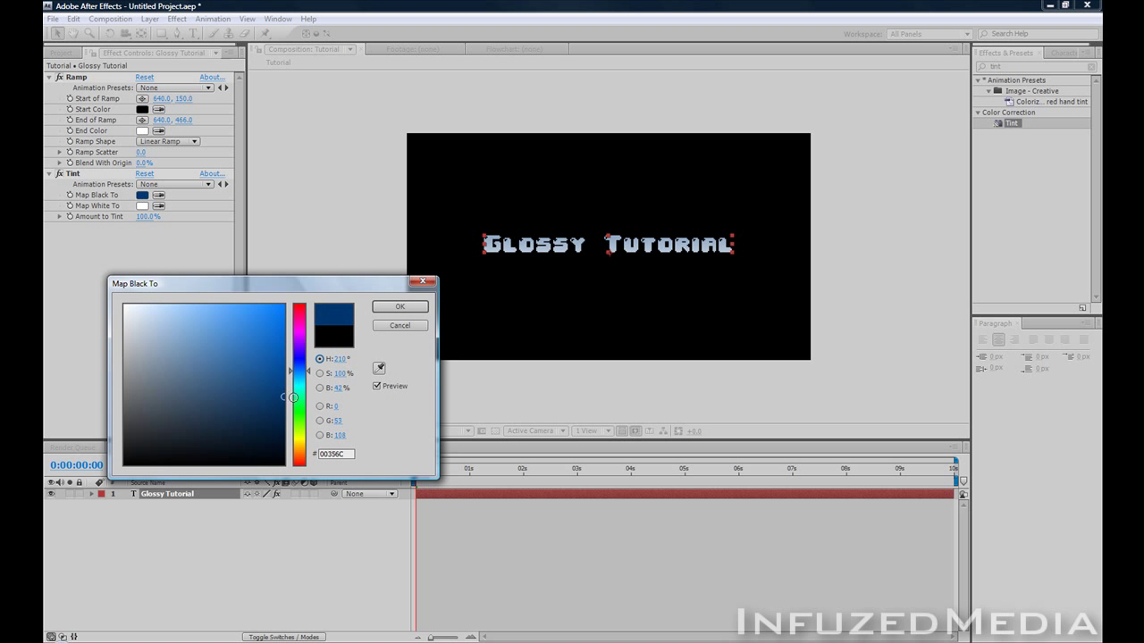
{"action": "left_click", "coordinate": [398, 307]}
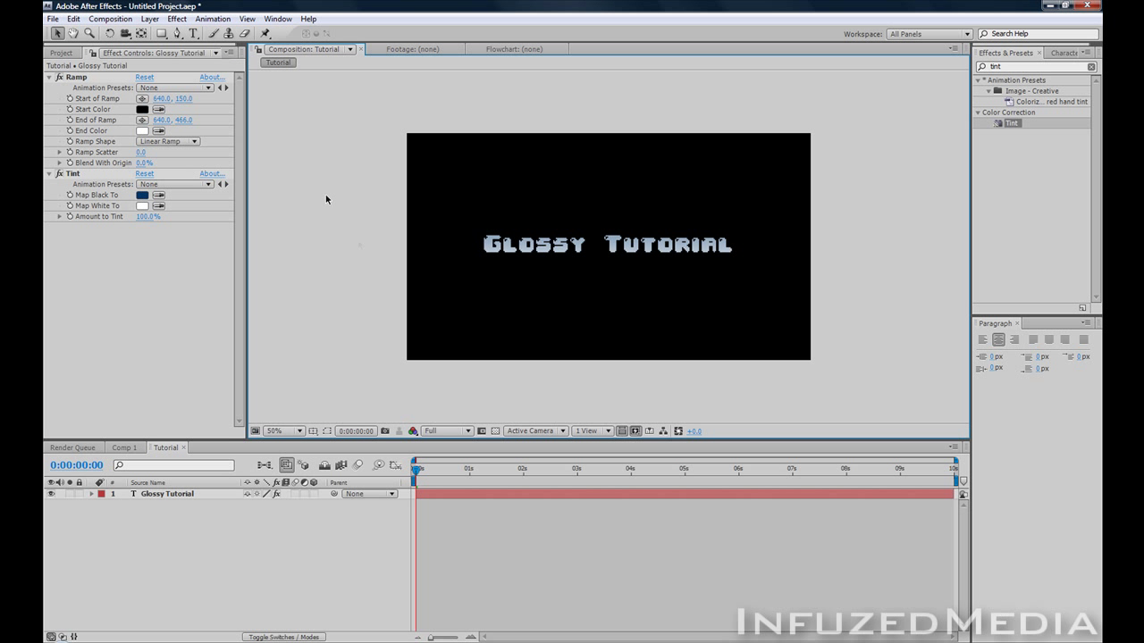
{"action": "left_click", "coordinate": [1032, 66]}
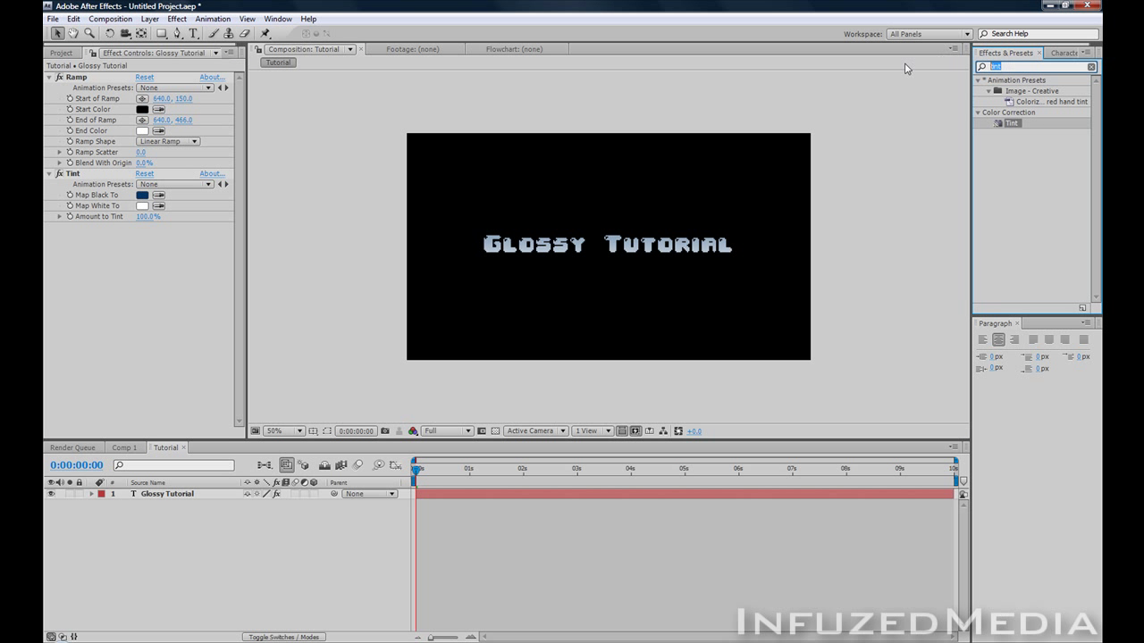
Apply Glow to the title with a 65.5% threshold, then view Awesome Reviews.
{"action": "type", "text": "glow"}
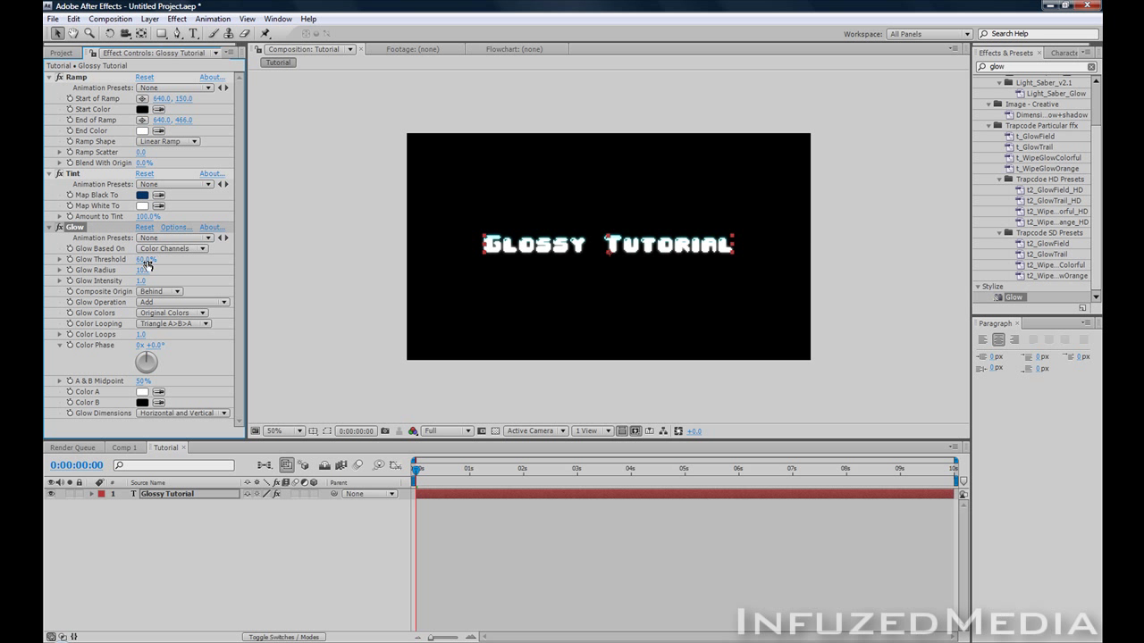
{"action": "left_click_drag", "start_coordinate": [145, 260], "coordinate": [160, 257]}
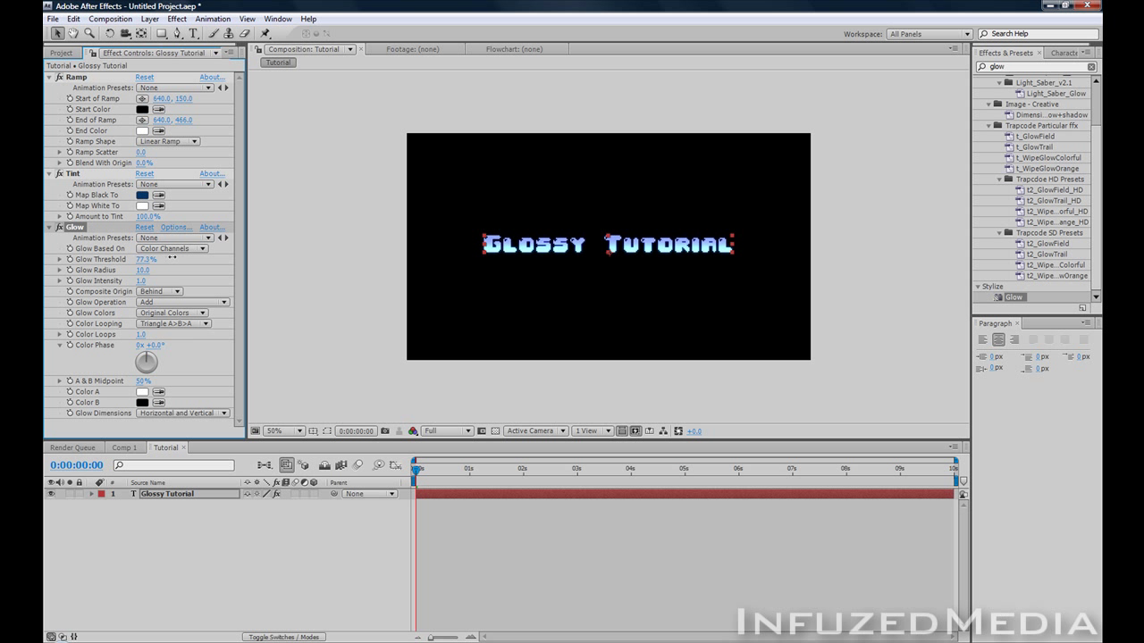
{"action": "left_click_drag", "start_coordinate": [148, 259], "coordinate": [141, 260]}
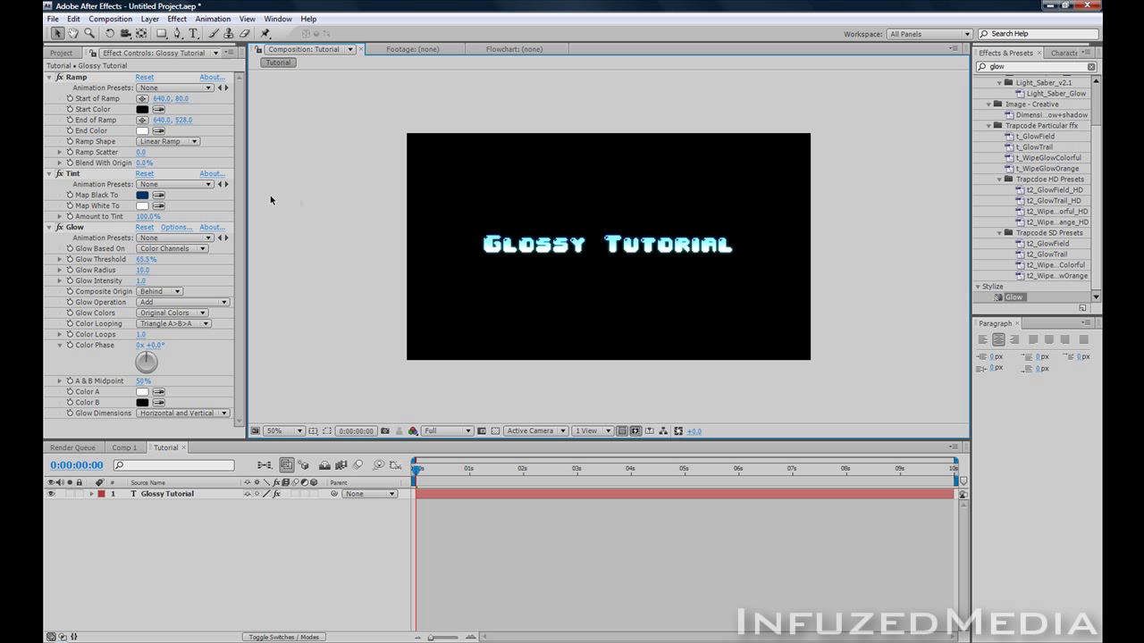
{"action": "mouse_move", "coordinate": [414, 184]}
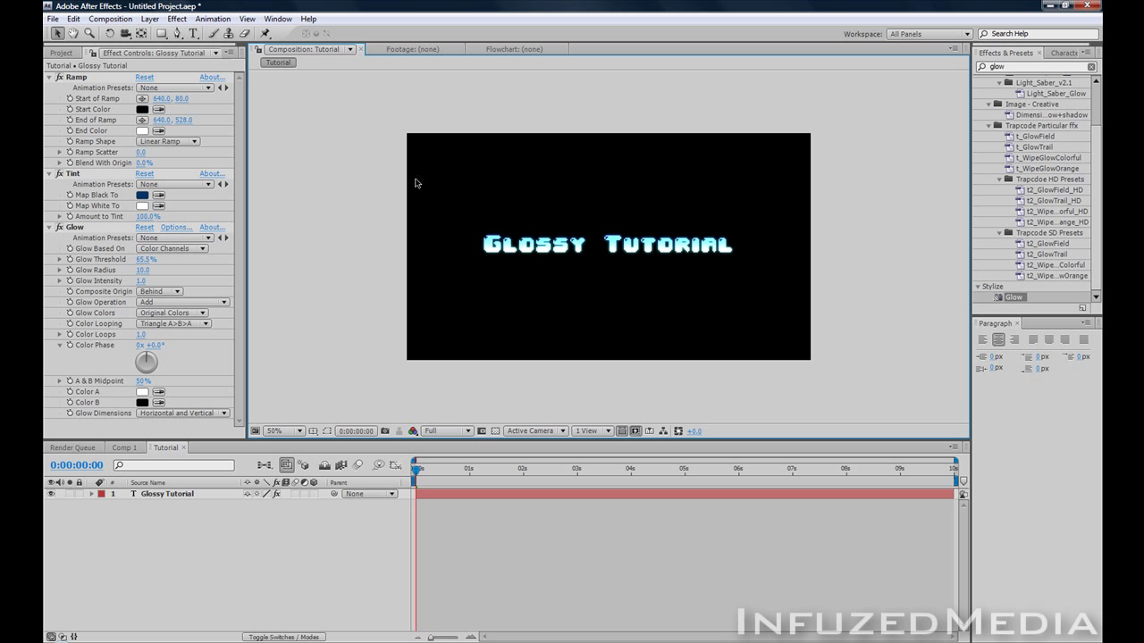
{"action": "mouse_move", "coordinate": [460, 542]}
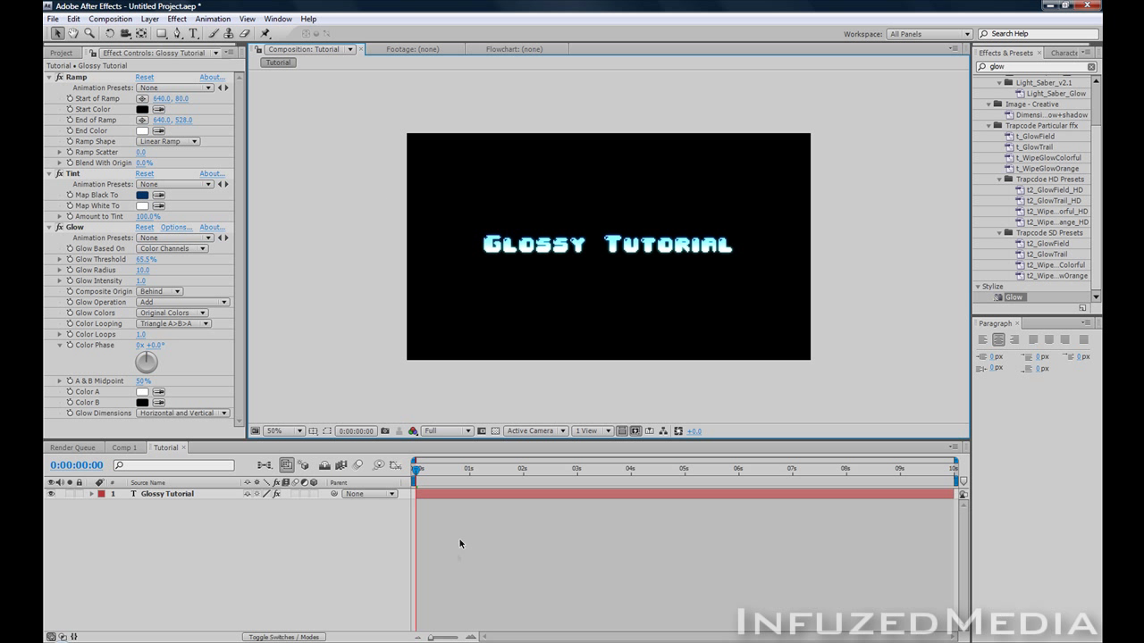
{"action": "left_click", "coordinate": [124, 448]}
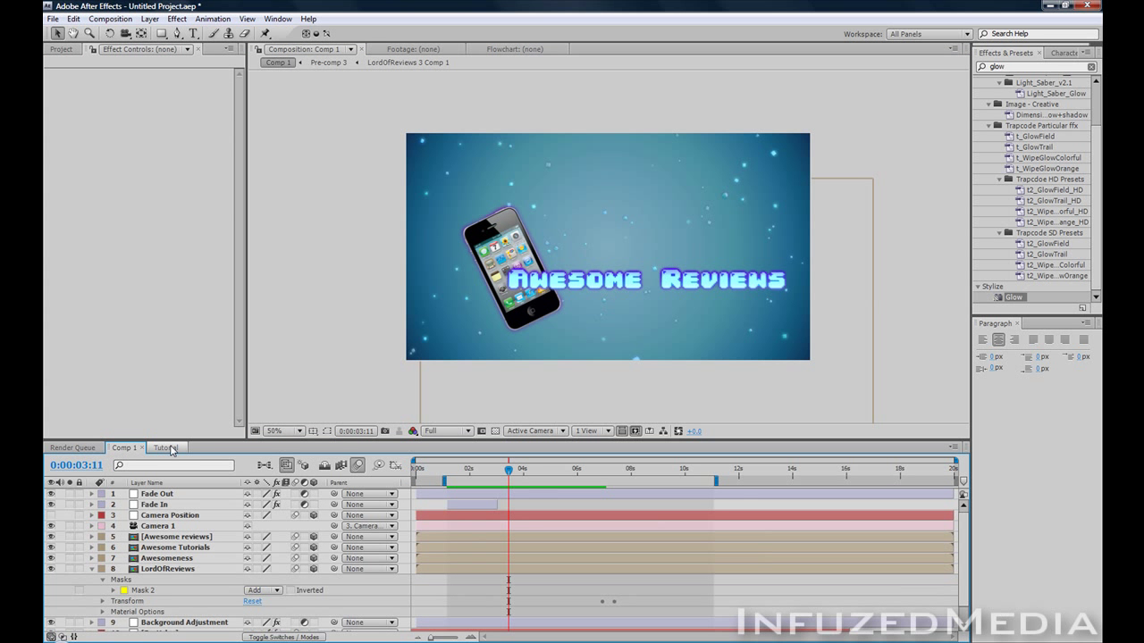
Add a second Glow with purple A & B colours, 9.8% threshold, composited on top.
{"action": "left_click", "coordinate": [165, 447]}
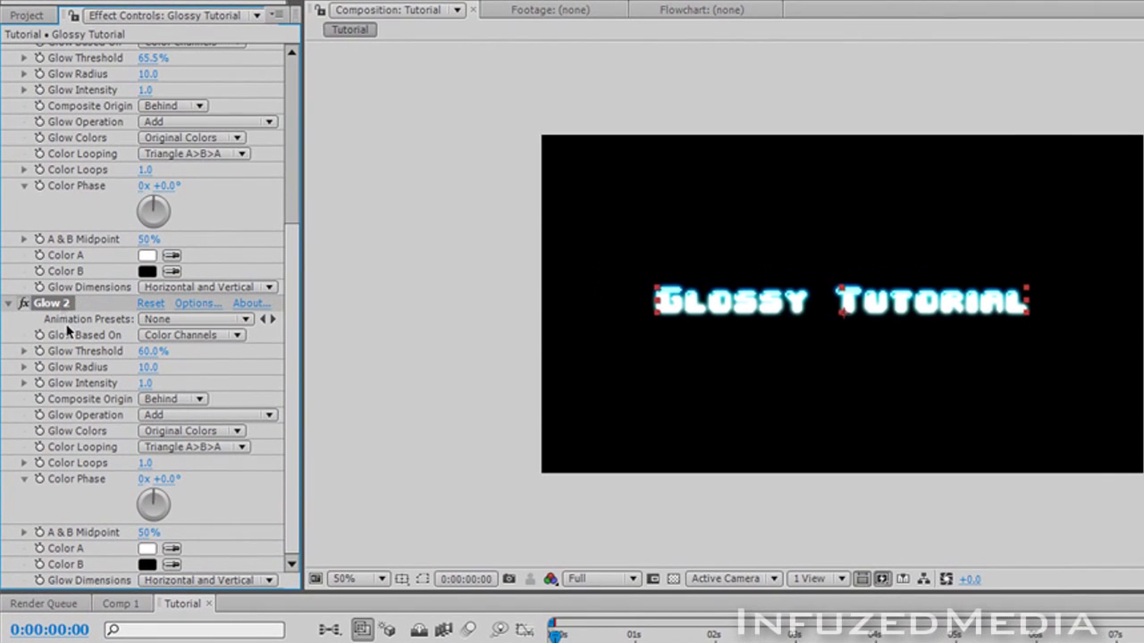
{"action": "left_click_drag", "start_coordinate": [153, 351], "coordinate": [179, 351]}
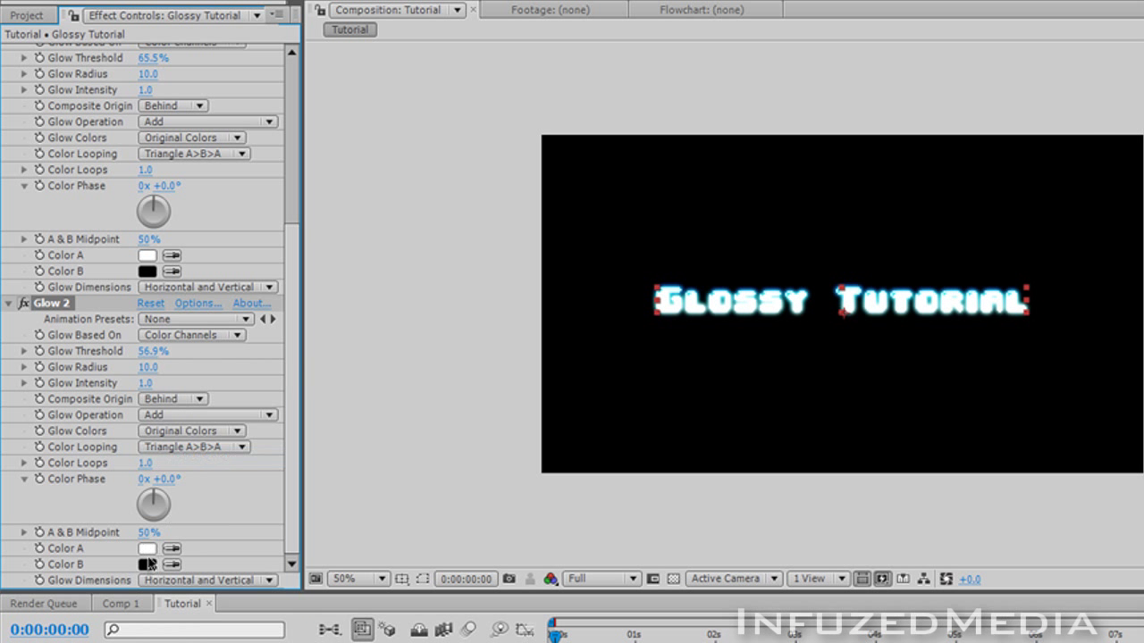
{"action": "left_click", "coordinate": [148, 548]}
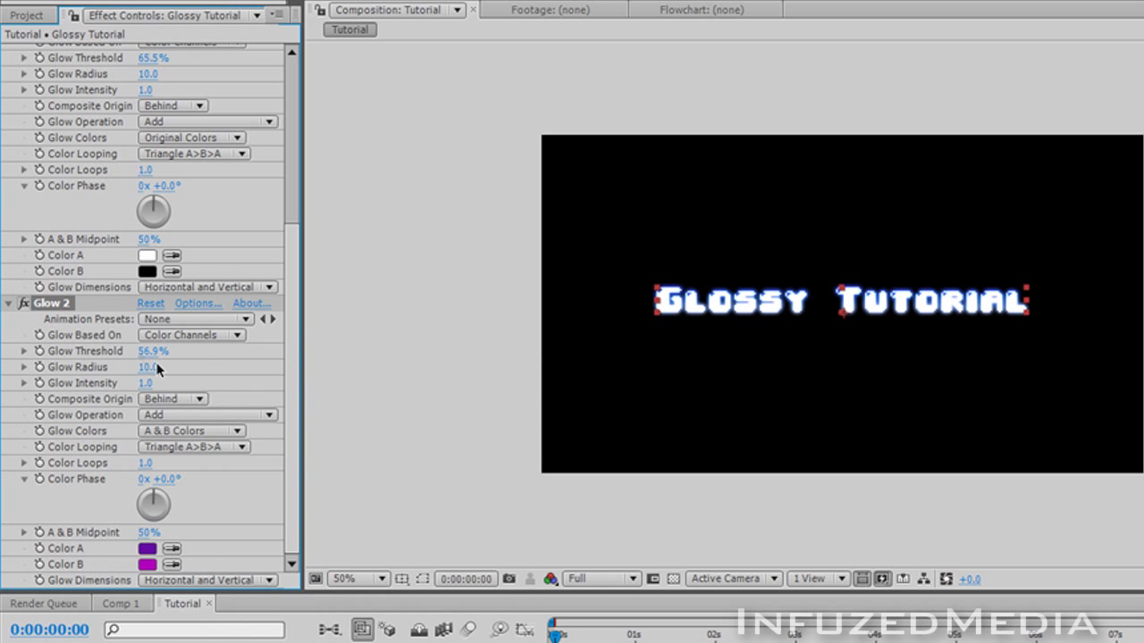
{"action": "left_click_drag", "start_coordinate": [156, 350], "coordinate": [139, 350]}
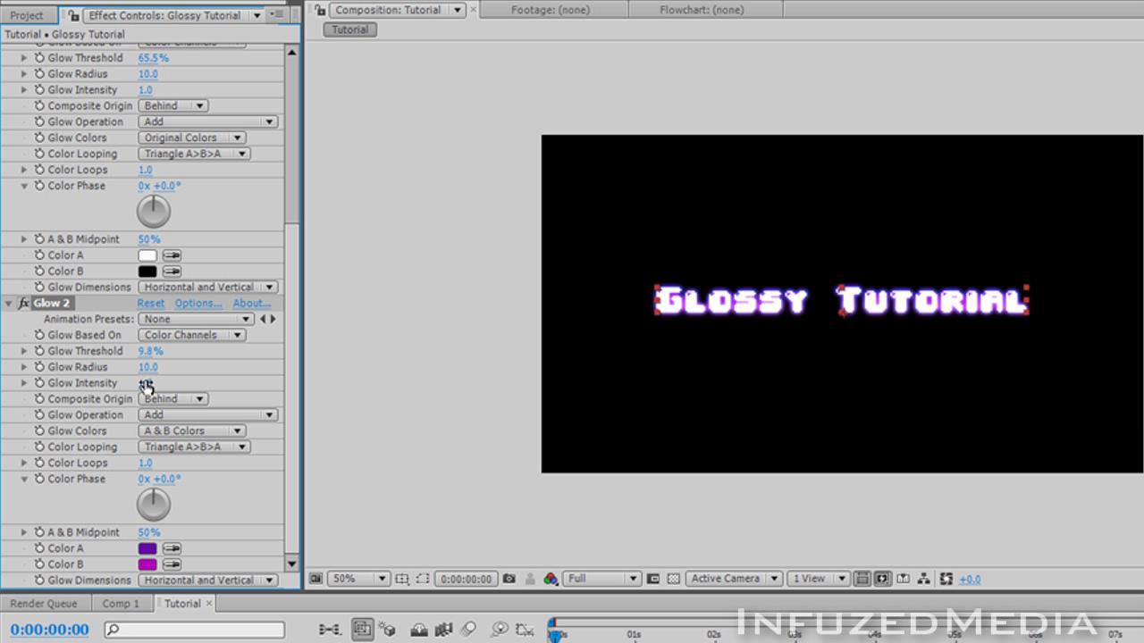
{"action": "left_click", "coordinate": [170, 399]}
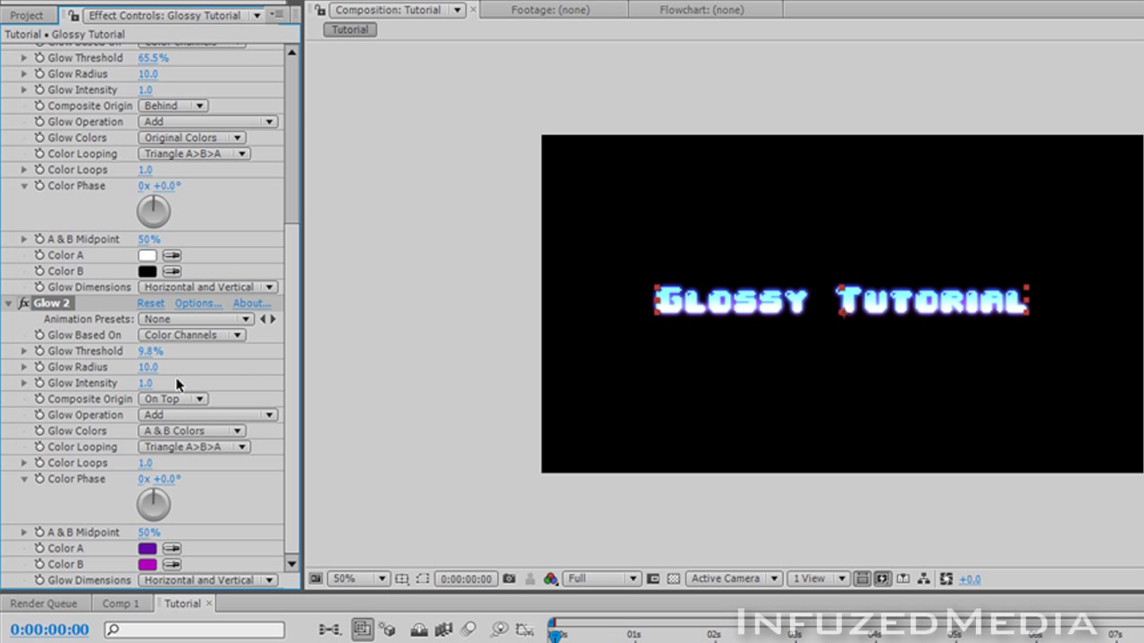
{"action": "left_click_drag", "start_coordinate": [145, 383], "coordinate": [228, 382]}
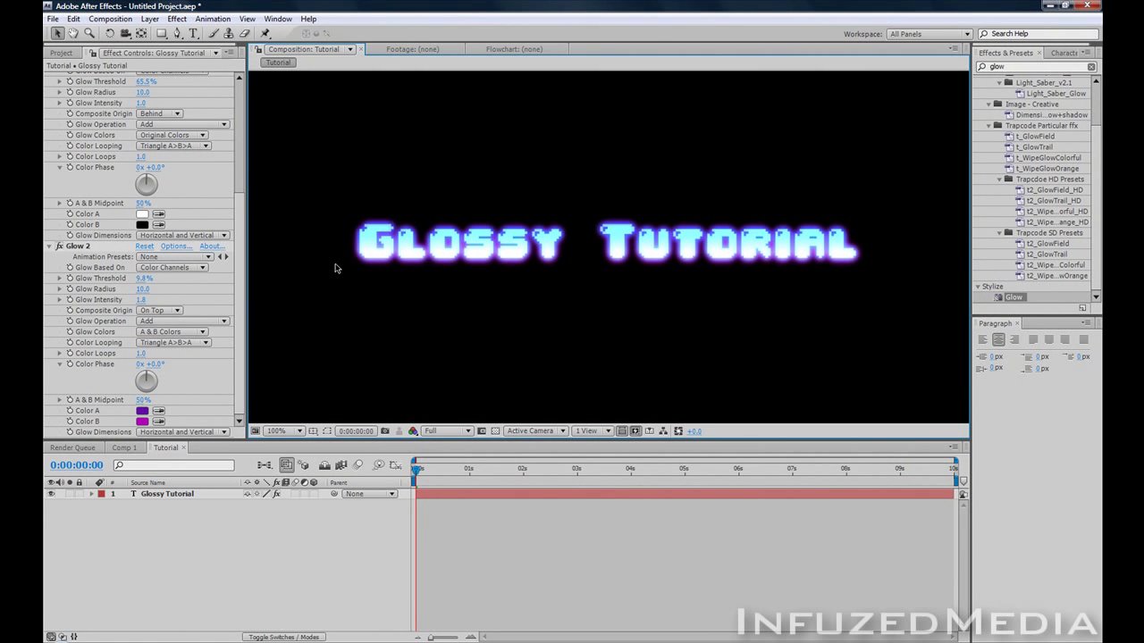
{"action": "mouse_move", "coordinate": [360, 281]}
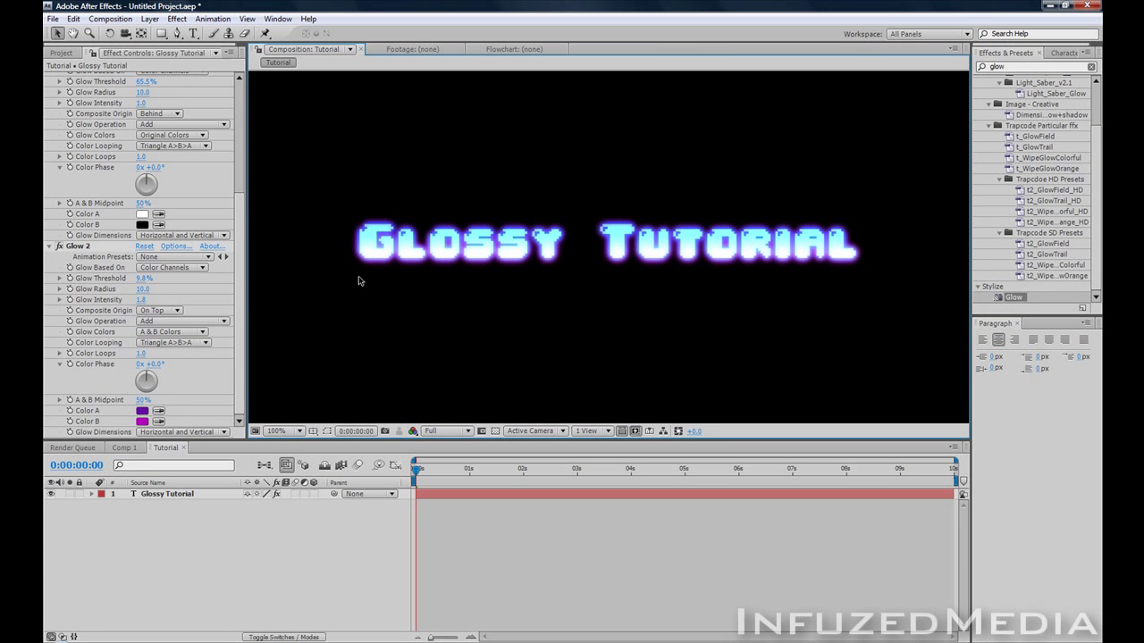
{"action": "mouse_move", "coordinate": [266, 137]}
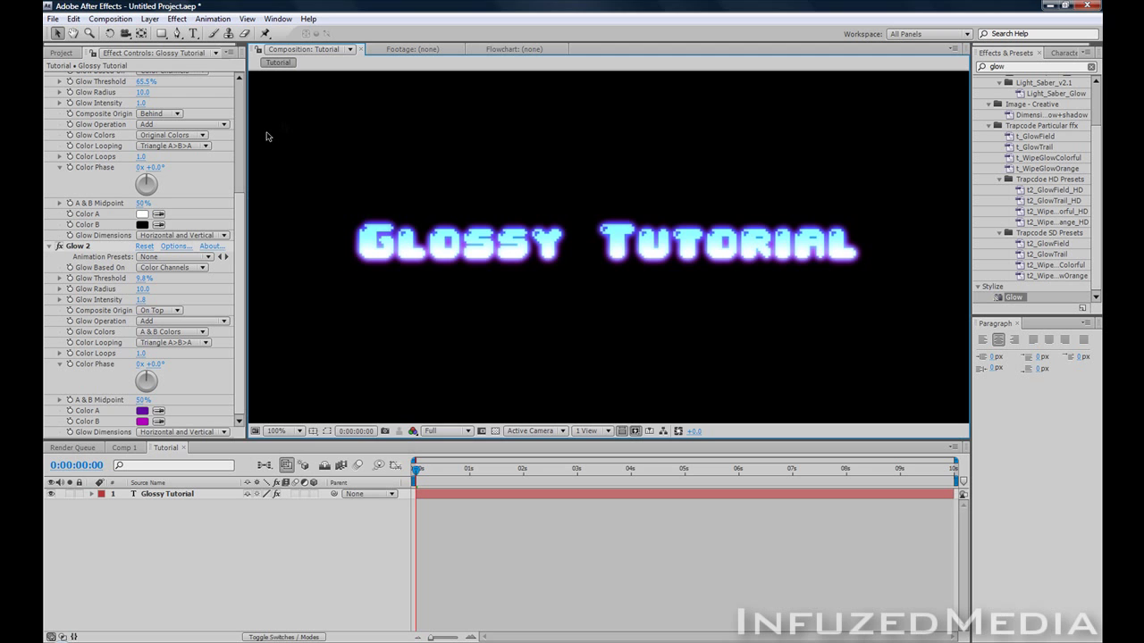
Fit the composition view and start a new solid layer for the background.
{"action": "left_click", "coordinate": [283, 430]}
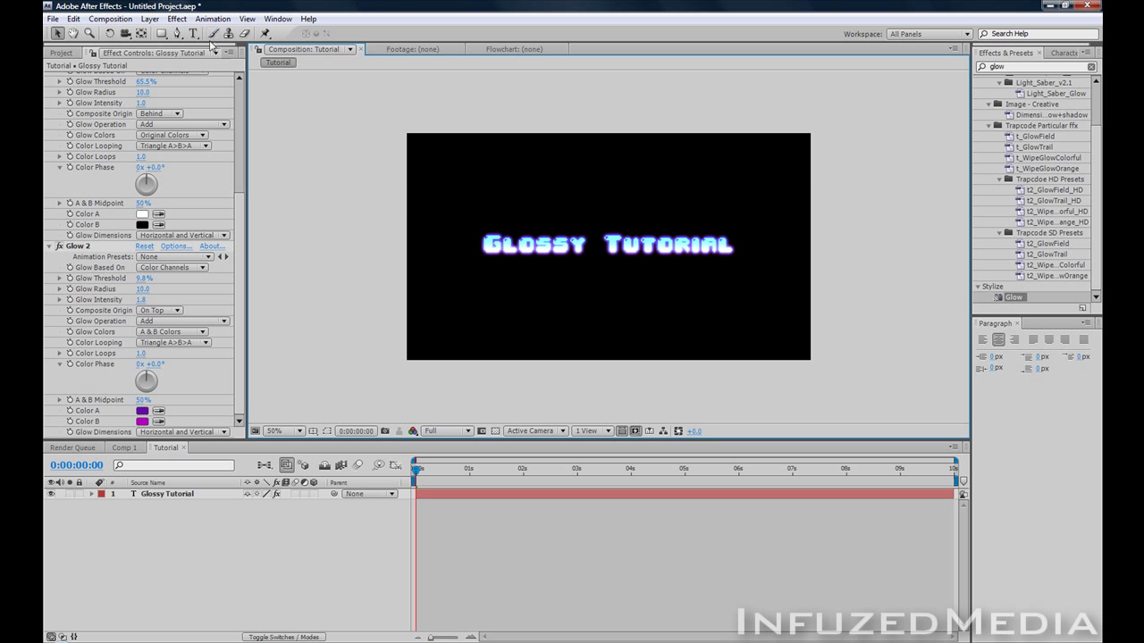
{"action": "left_click", "coordinate": [247, 18]}
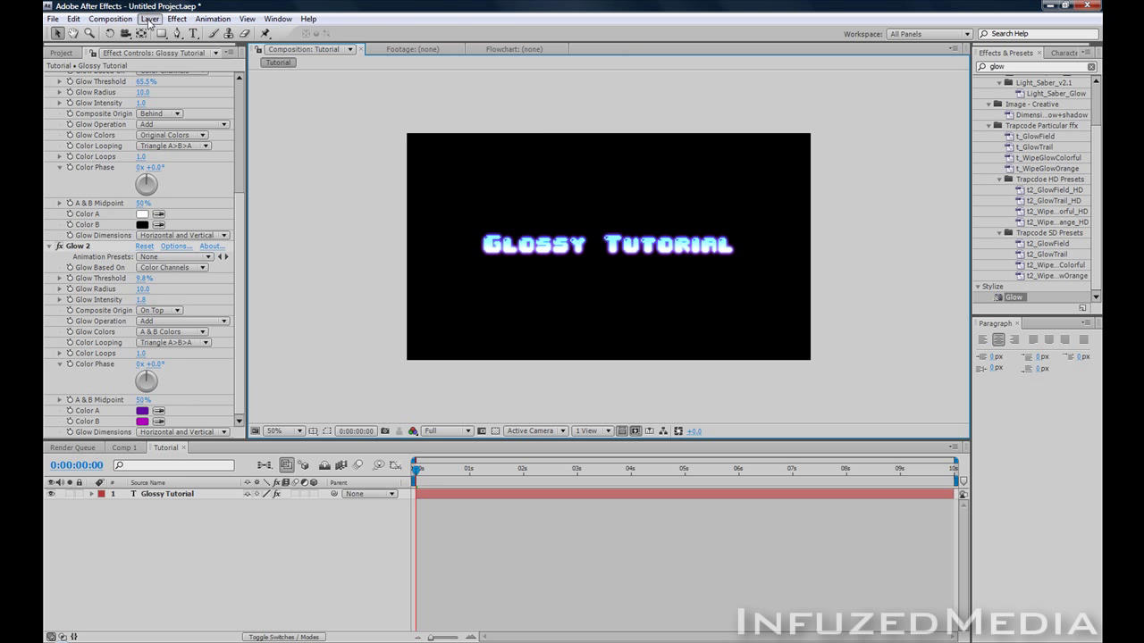
{"action": "left_click", "coordinate": [149, 18]}
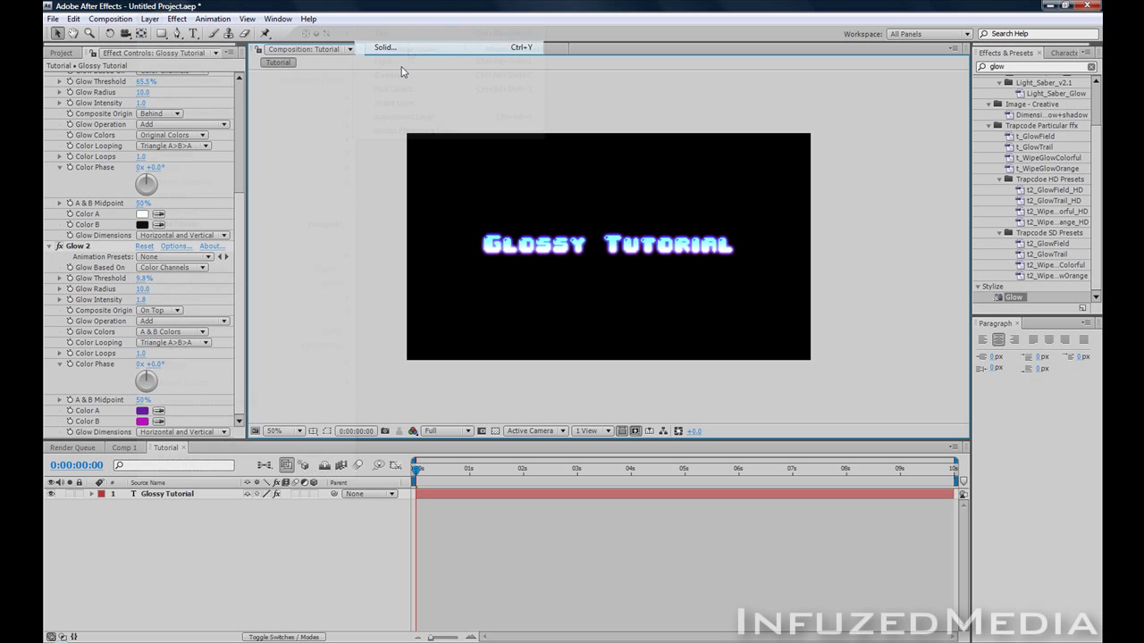
{"action": "left_click", "coordinate": [384, 46]}
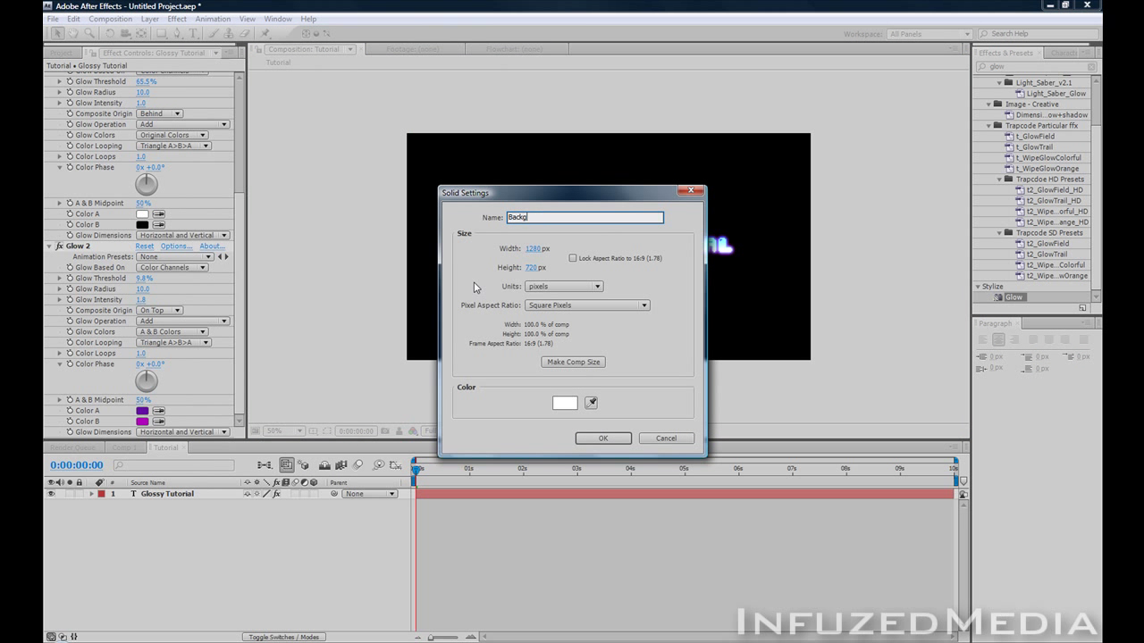
Set the background Ramp's end colour to a blue in the colour picker.
{"action": "left_click", "coordinate": [602, 437]}
{"action": "type", "text": "ramp"}
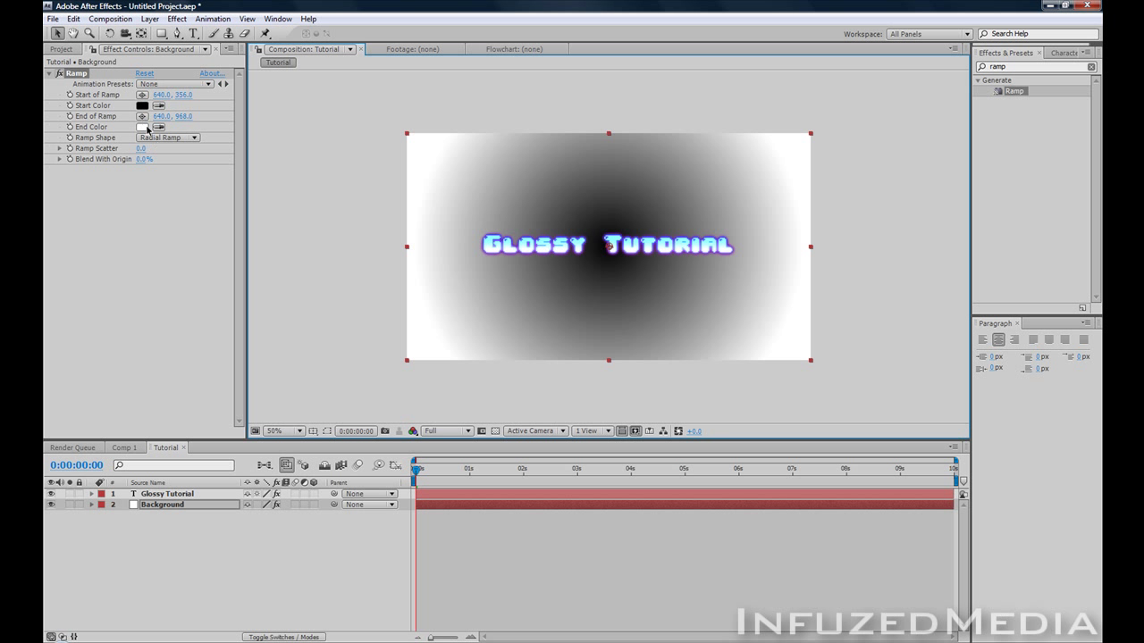
{"action": "left_click", "coordinate": [142, 126]}
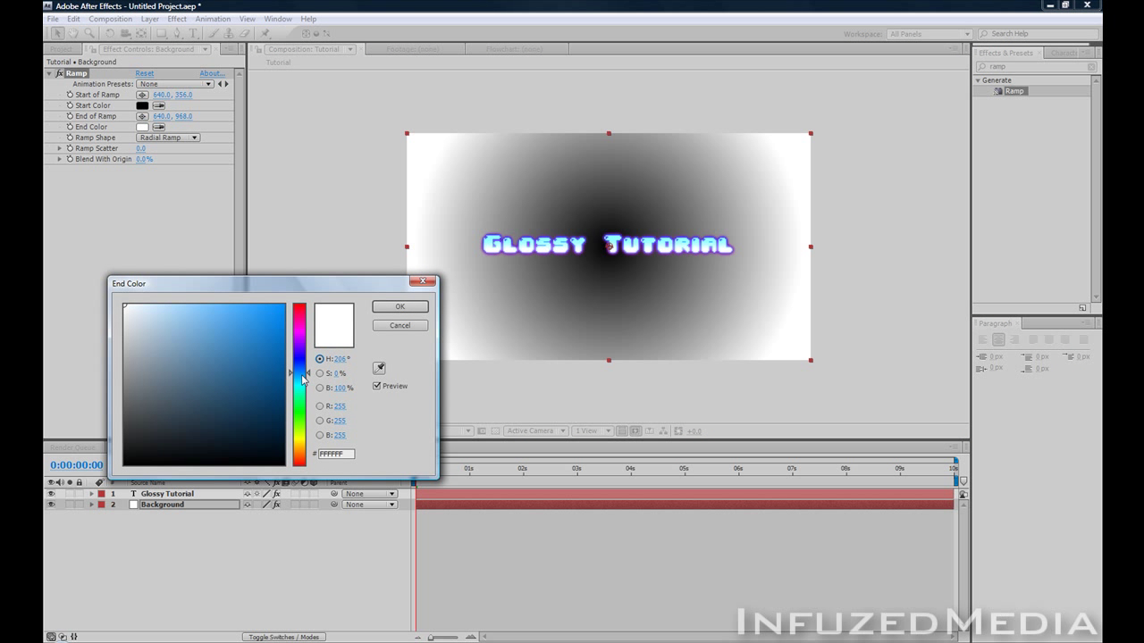
{"action": "left_click", "coordinate": [259, 360]}
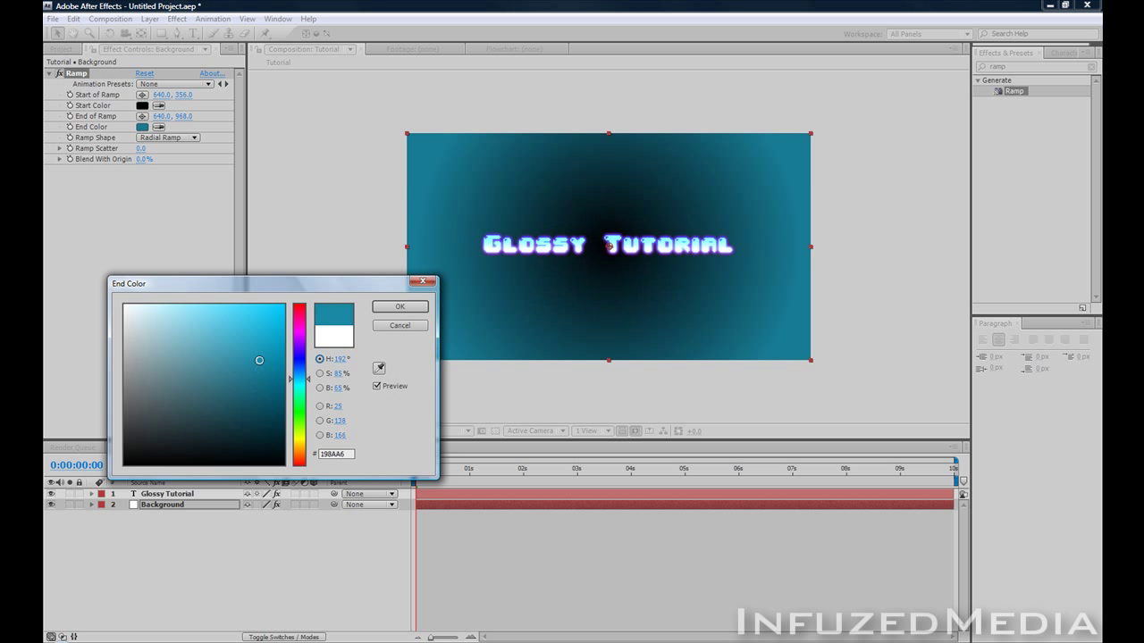
{"action": "left_click_drag", "start_coordinate": [298, 310], "coordinate": [299, 393]}
{"action": "type", "text": "glow"}
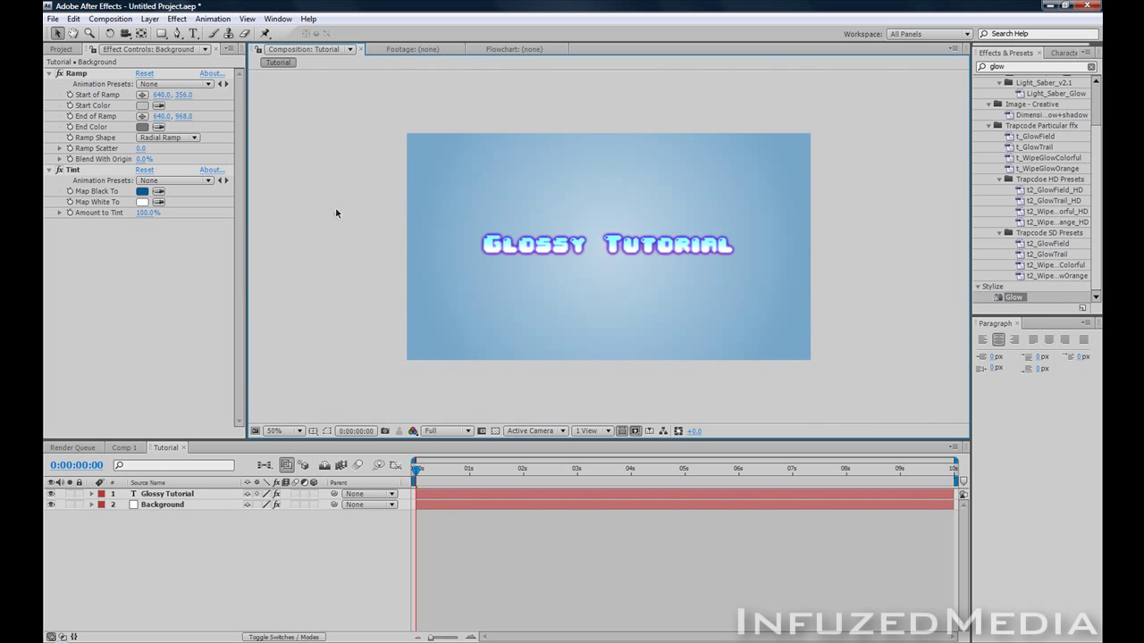
{"action": "left_click", "coordinate": [149, 18]}
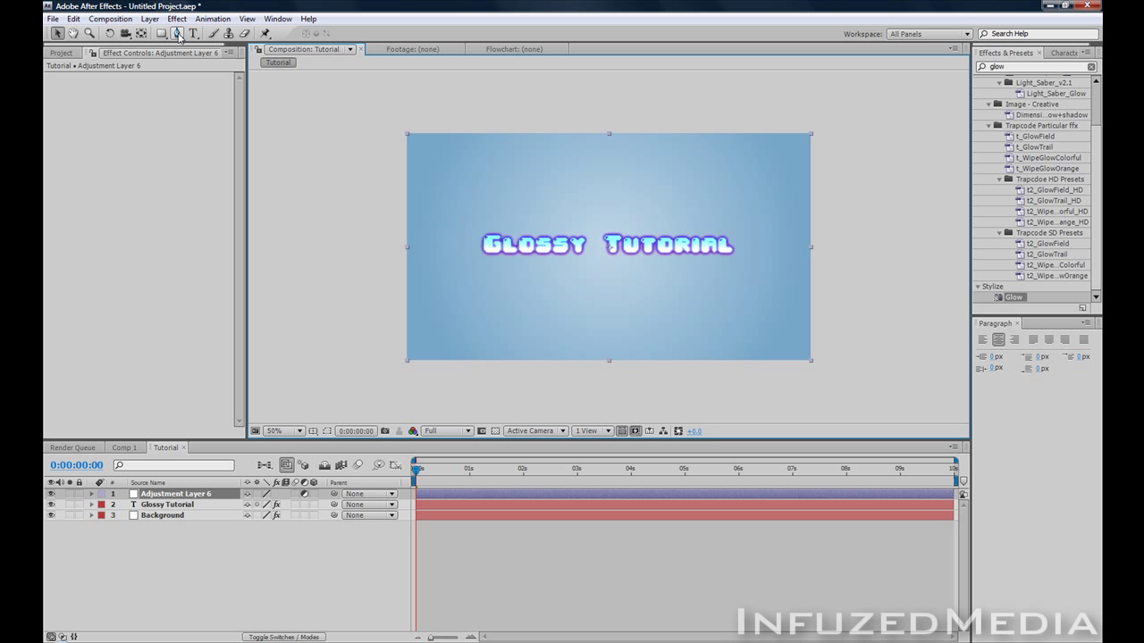
Draw a slanted four-point Pen mask across the title on the adjustment layer.
{"action": "left_click", "coordinate": [177, 33]}
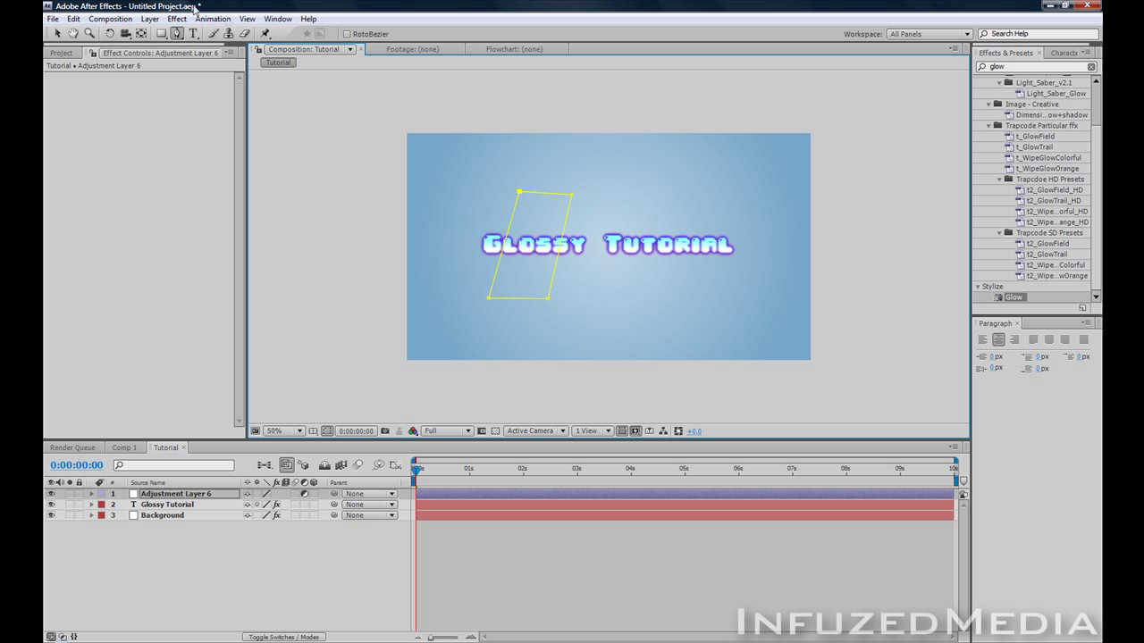
{"action": "triple_click", "coordinate": [1036, 66]}
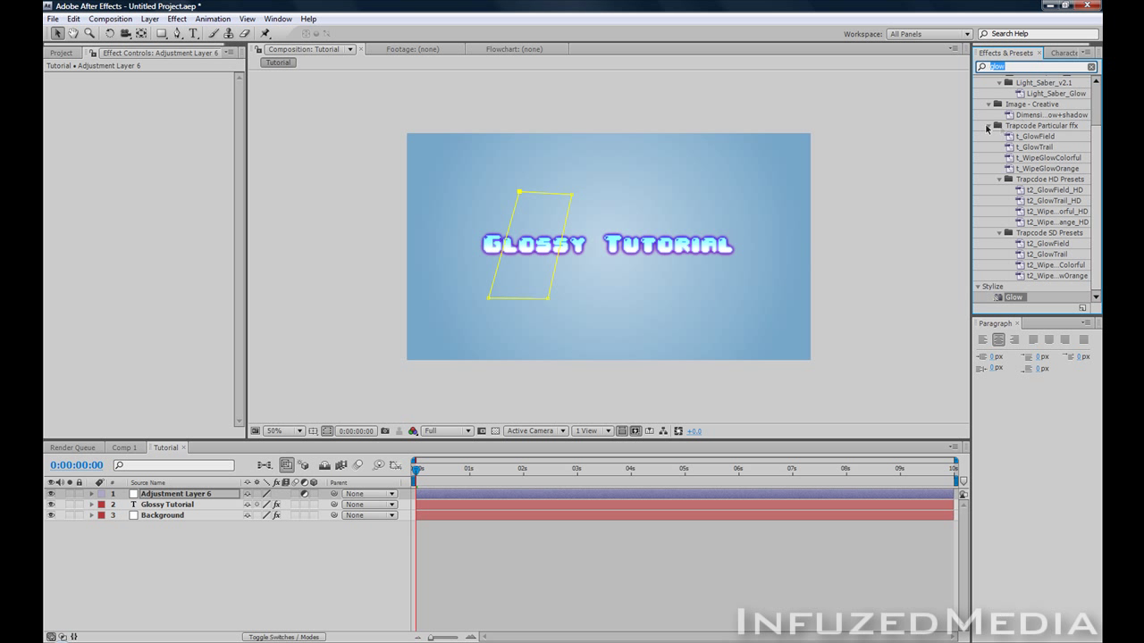
Apply Curves to the masked adjustment layer and zoom out to the whole composition.
{"action": "type", "text": "curves"}
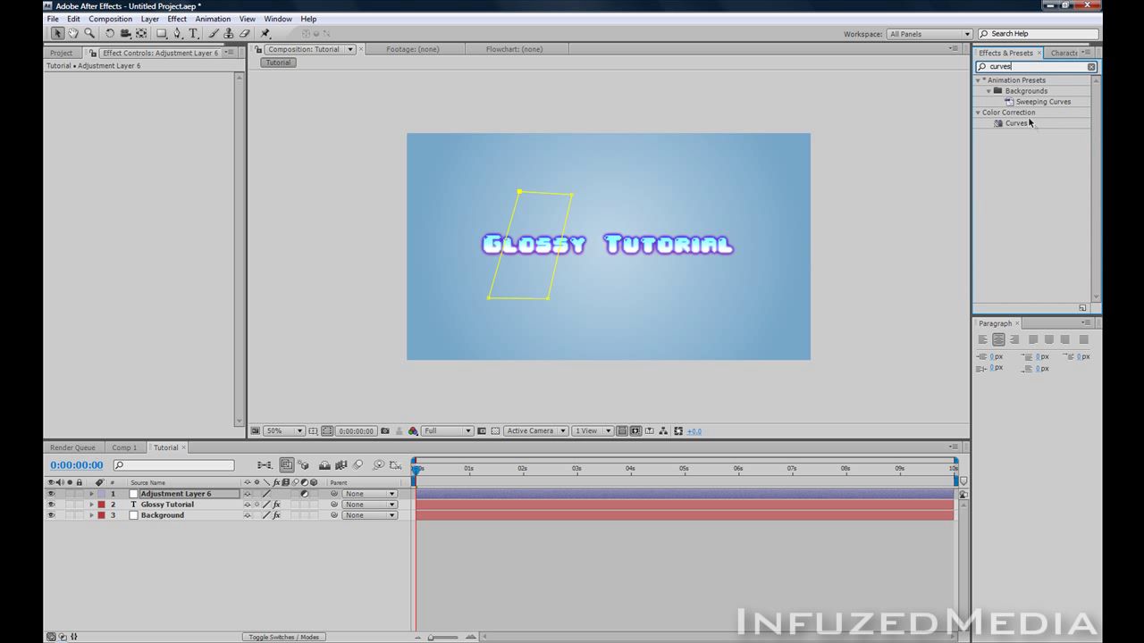
{"action": "double_click", "coordinate": [1016, 123]}
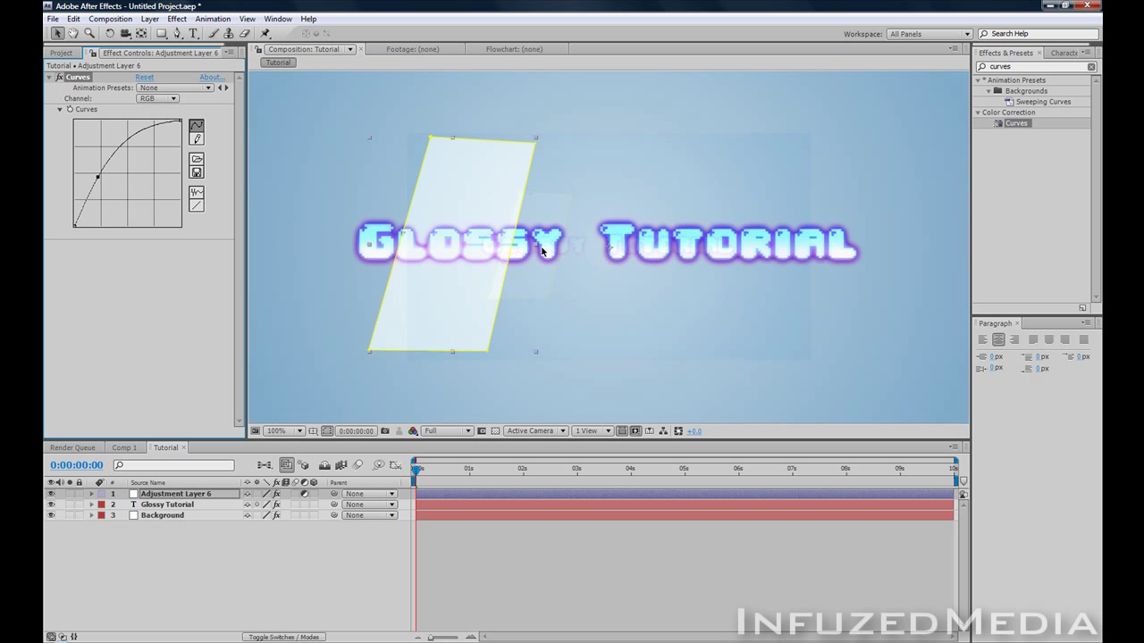
{"action": "left_click", "coordinate": [282, 431]}
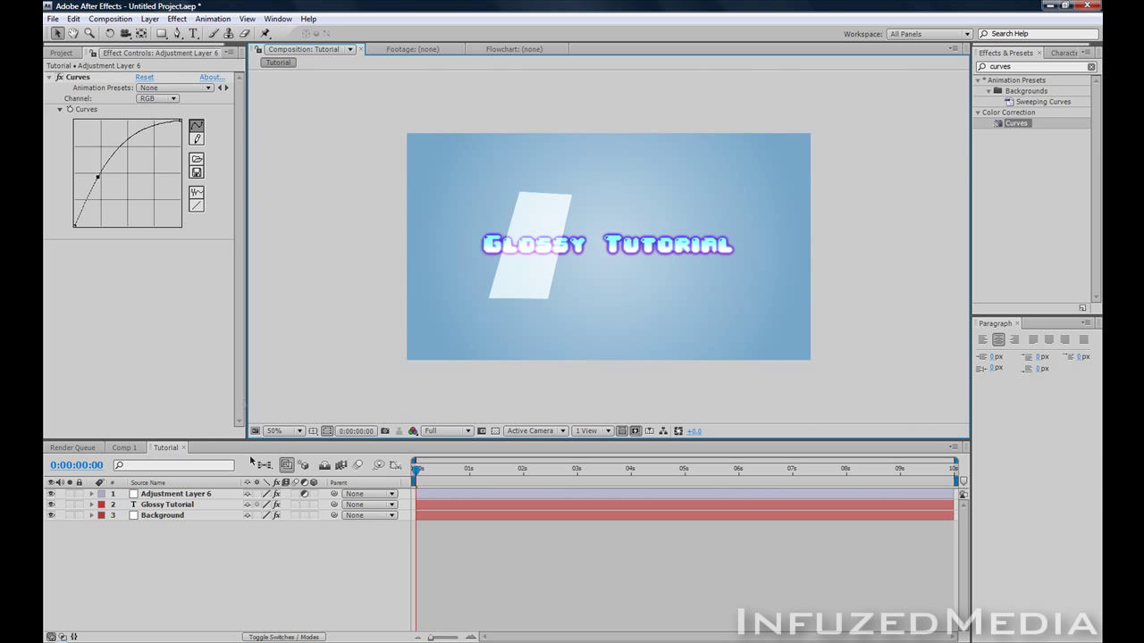
Pre-compose the title and shine layers into Glossy Tutorial Comp 1, opening the new comp.
{"action": "left_click", "coordinate": [167, 504]}
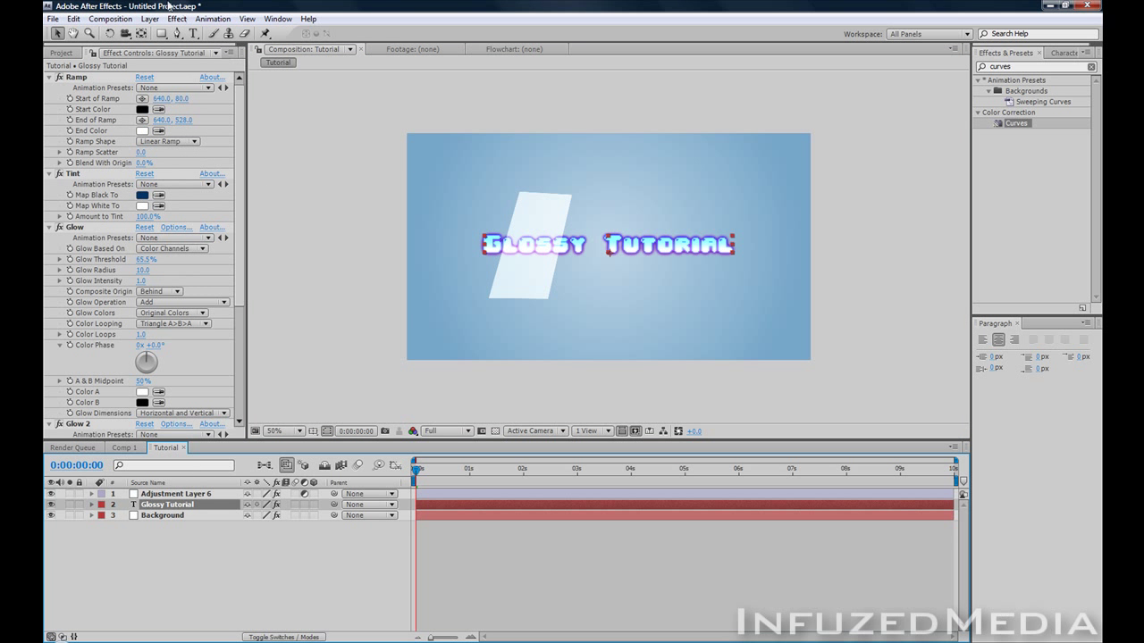
{"action": "left_click", "coordinate": [149, 18]}
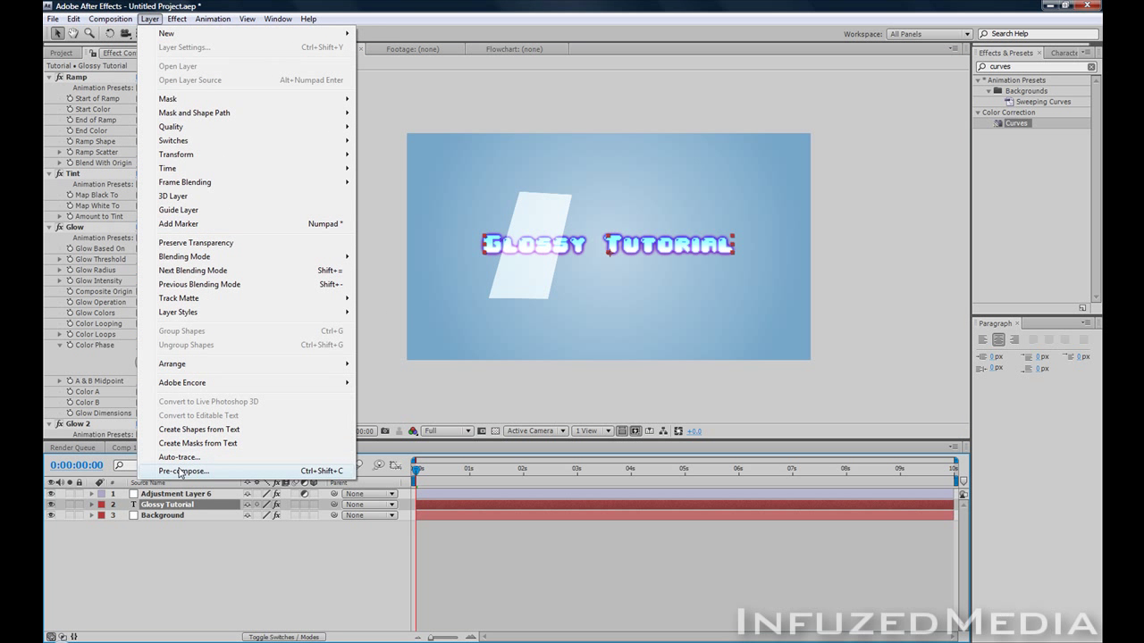
{"action": "left_click", "coordinate": [182, 471]}
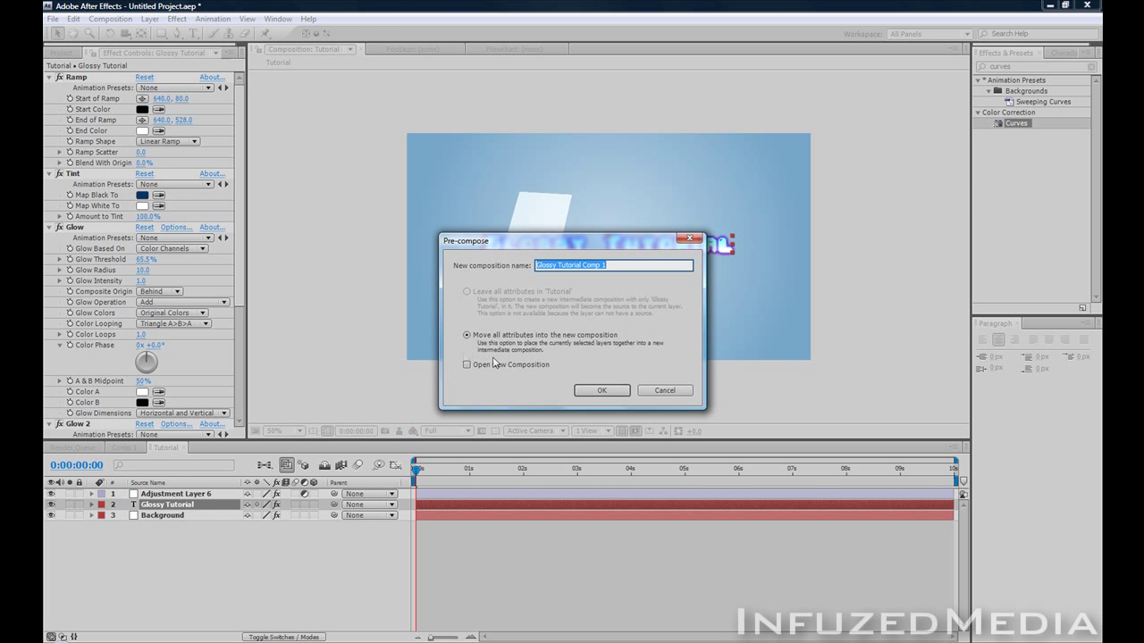
{"action": "left_click", "coordinate": [601, 391]}
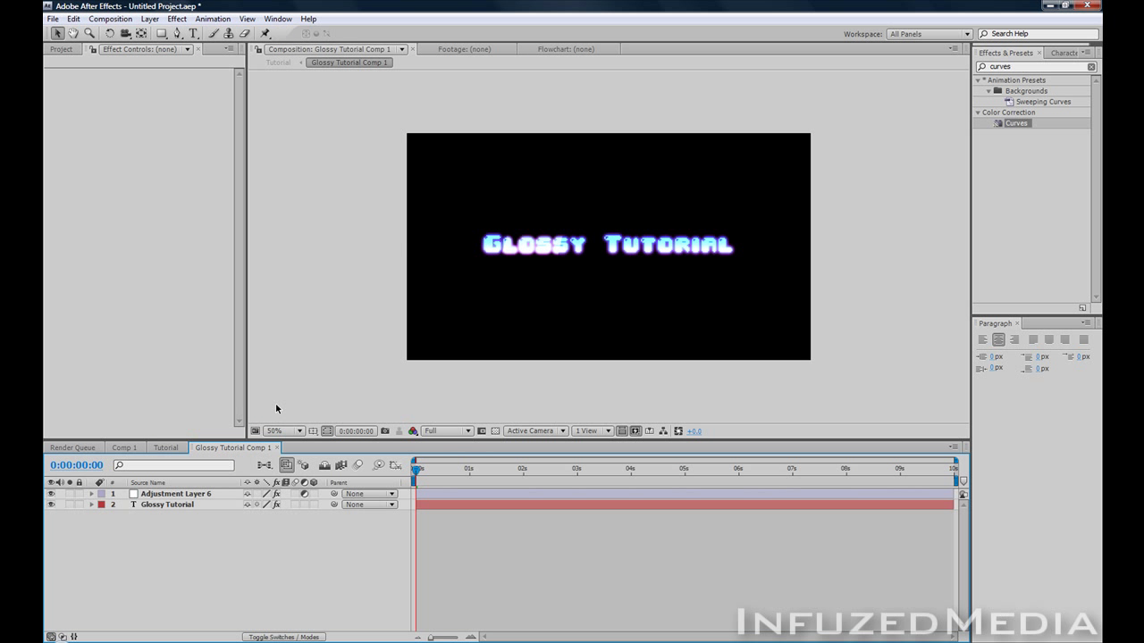
Keyframe the shine layer's position so its band sweeps from left of the title to the right.
{"action": "left_click", "coordinate": [176, 493]}
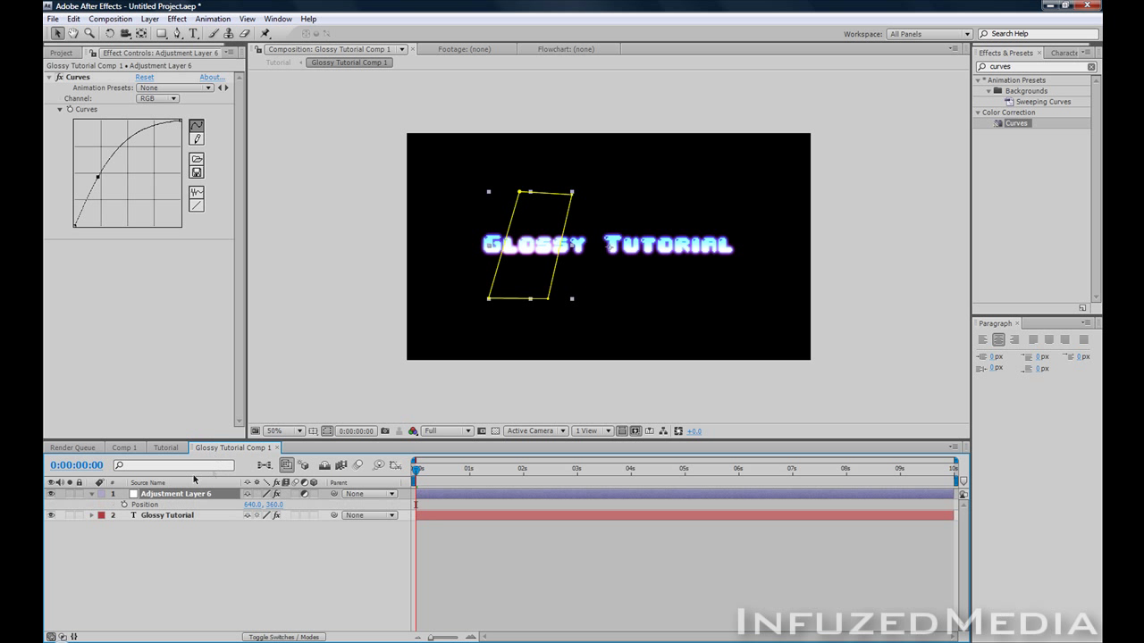
{"action": "left_click", "coordinate": [124, 504]}
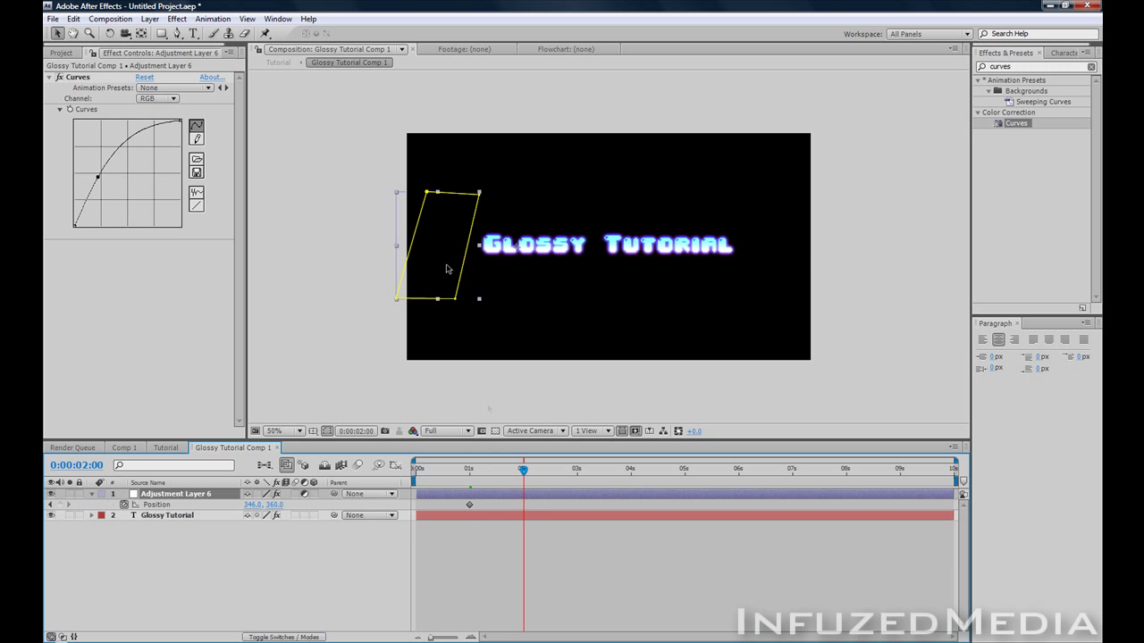
{"action": "left_click_drag", "start_coordinate": [443, 246], "coordinate": [764, 246]}
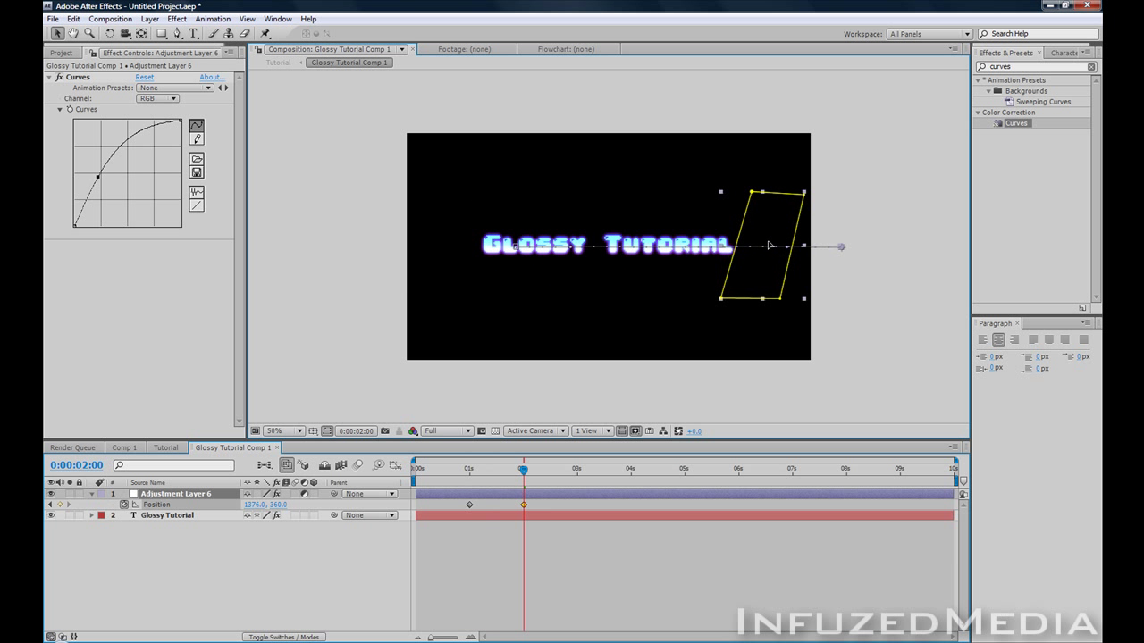
{"action": "right_click", "coordinate": [470, 504]}
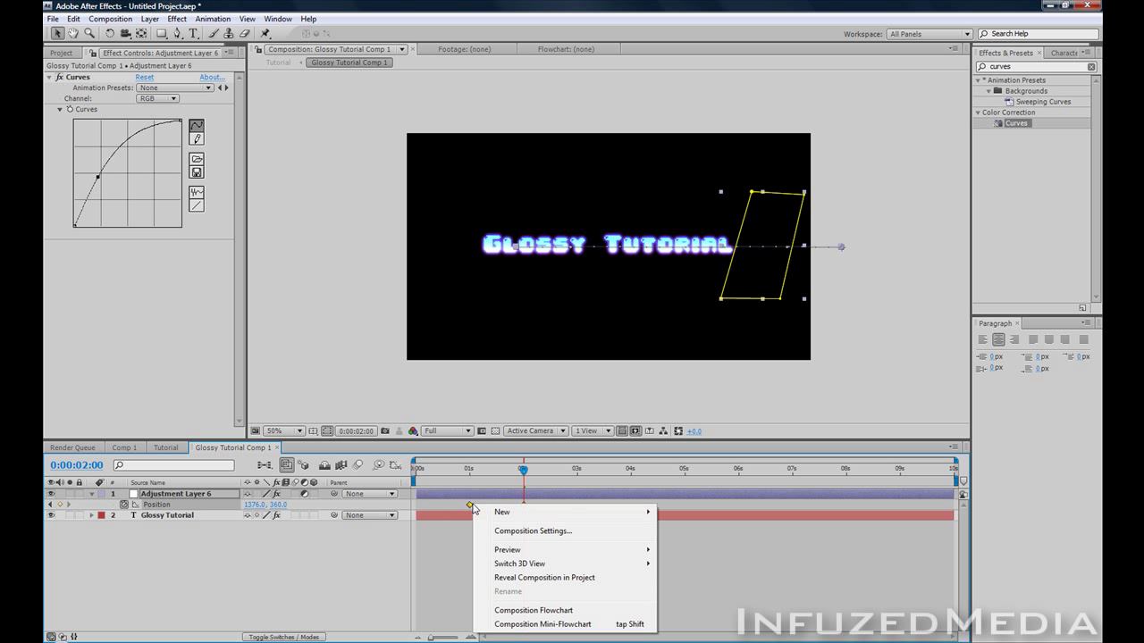
{"action": "mouse_move", "coordinate": [545, 577]}
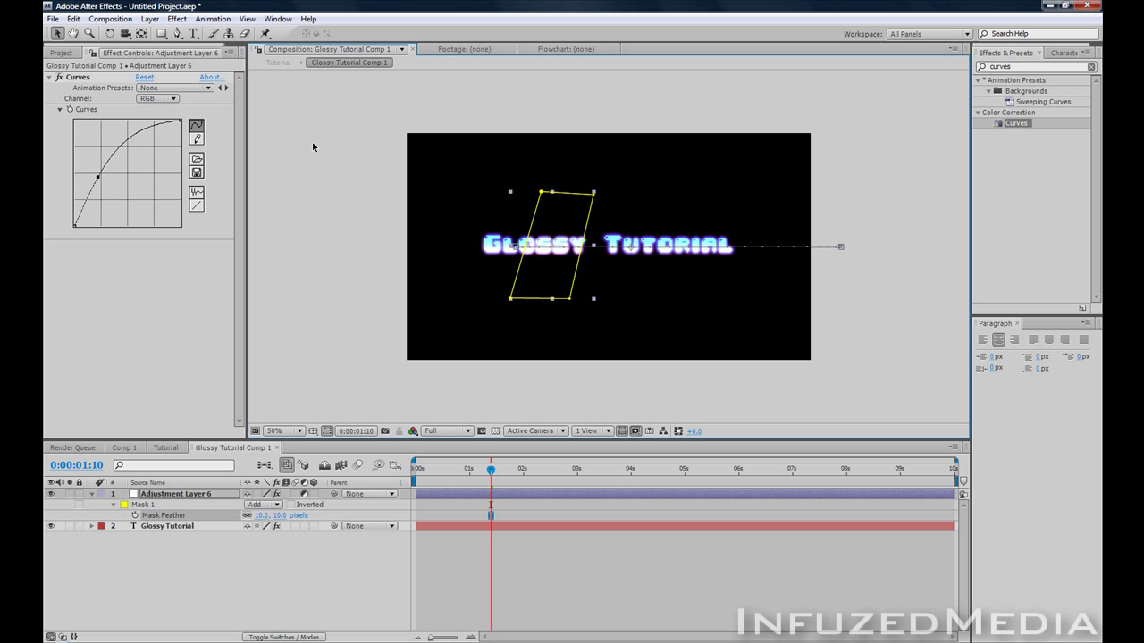
Return to the Tutorial composition and scrub between 1 and 2 seconds to preview the shine.
{"action": "left_click", "coordinate": [165, 448]}
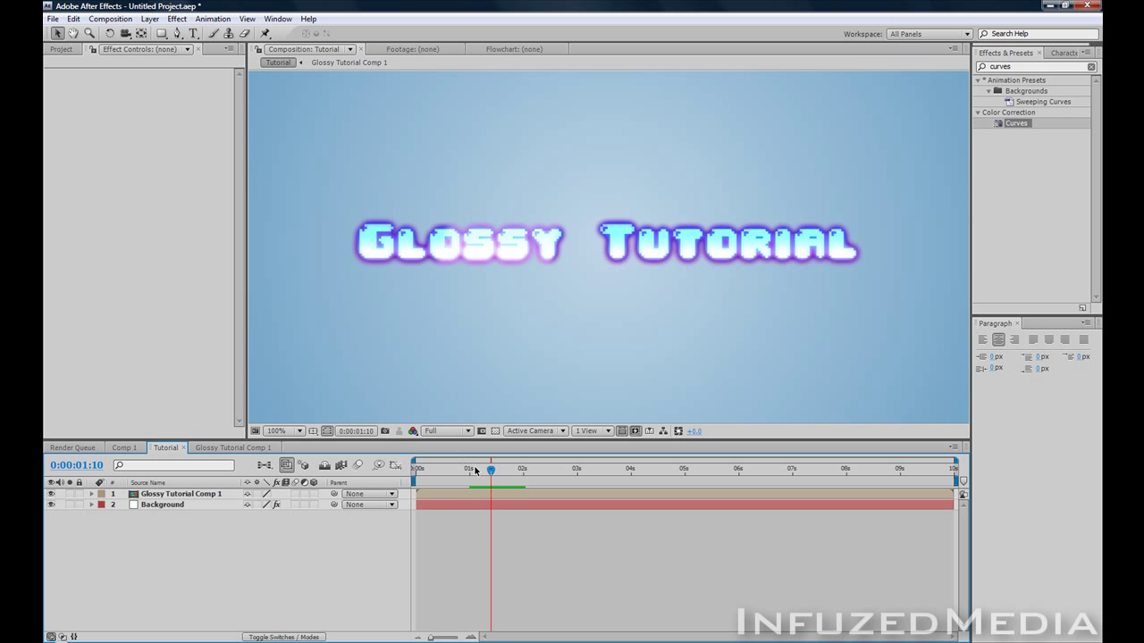
{"action": "left_click_drag", "start_coordinate": [490, 468], "coordinate": [536, 468]}
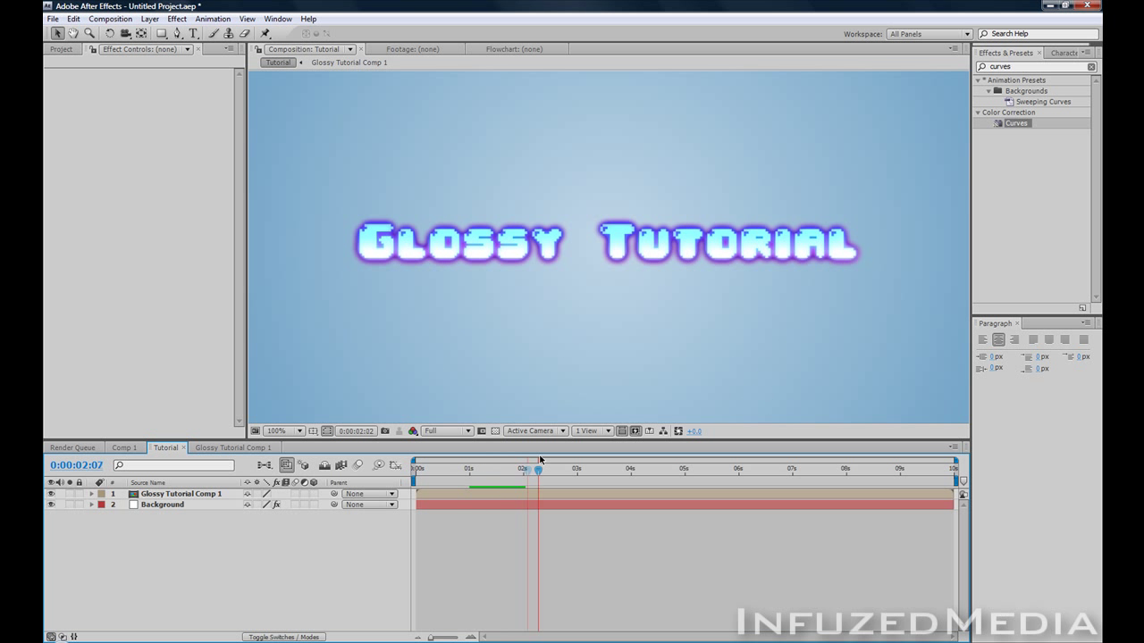
{"action": "left_click_drag", "start_coordinate": [537, 468], "coordinate": [488, 468]}
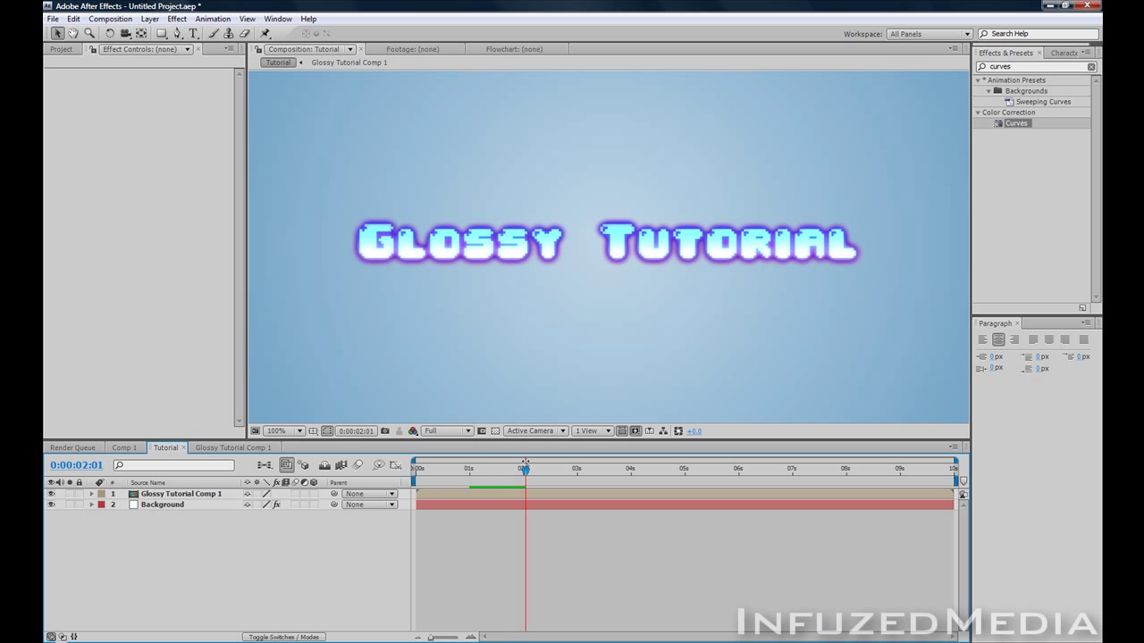
{"action": "mouse_move", "coordinate": [450, 304]}
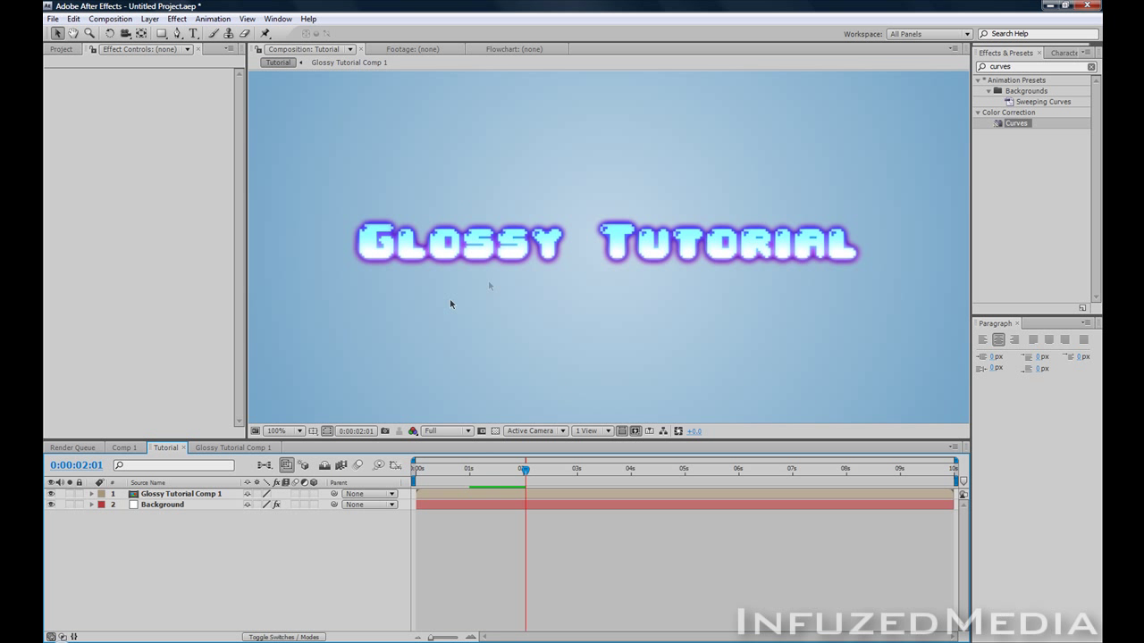